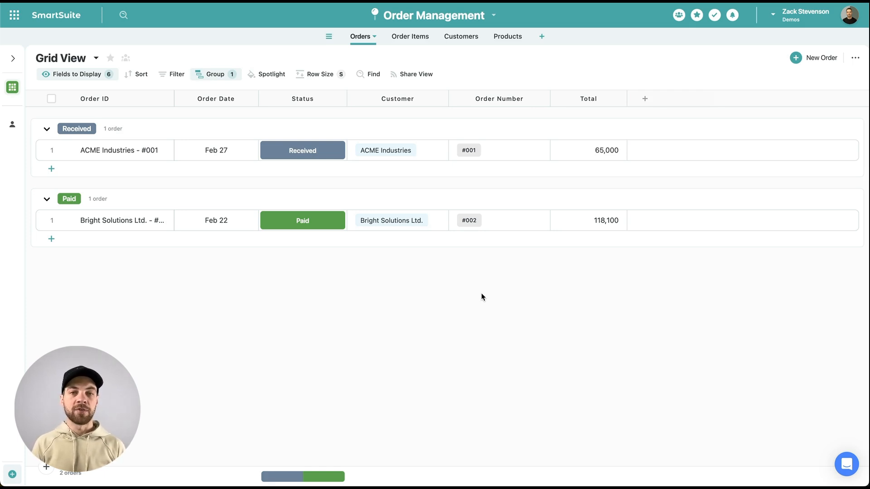
pyautogui.moveTo(467, 308)
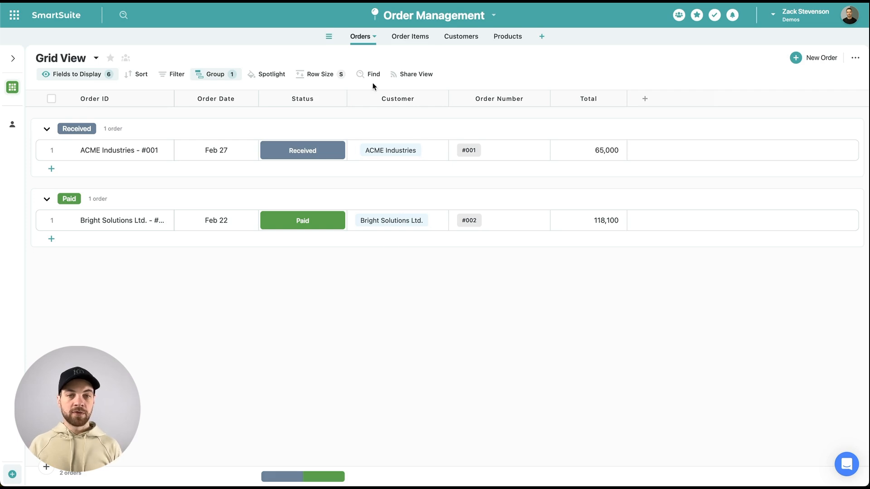
# Compare SmartSuite's Orders, Products and Order Items tables, then select the CNC Milling Machine product.
pyautogui.click(405, 36)
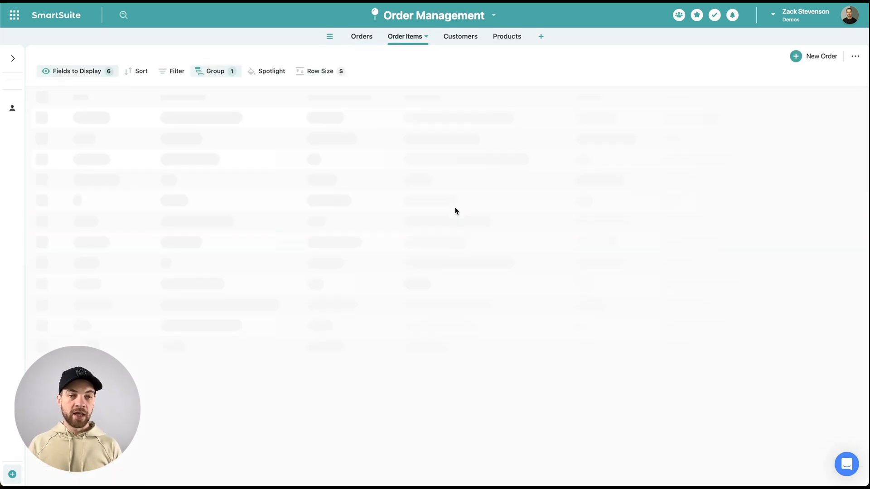
pyautogui.click(361, 37)
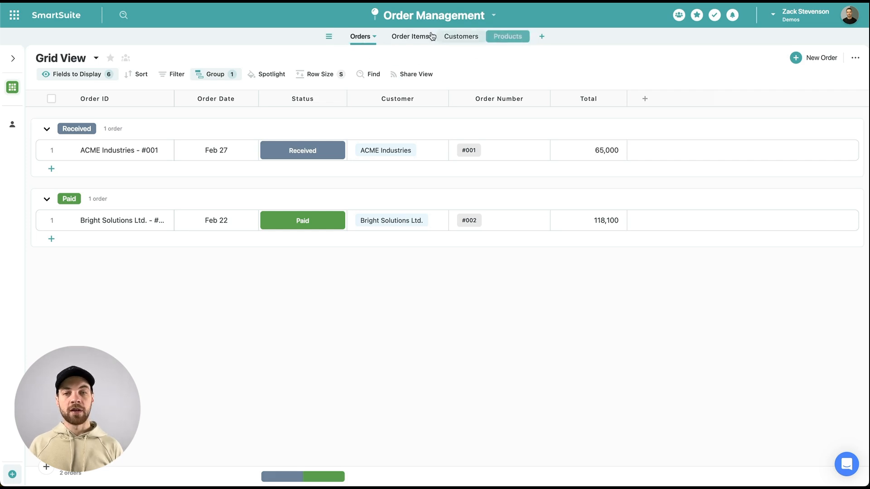
pyautogui.click(502, 36)
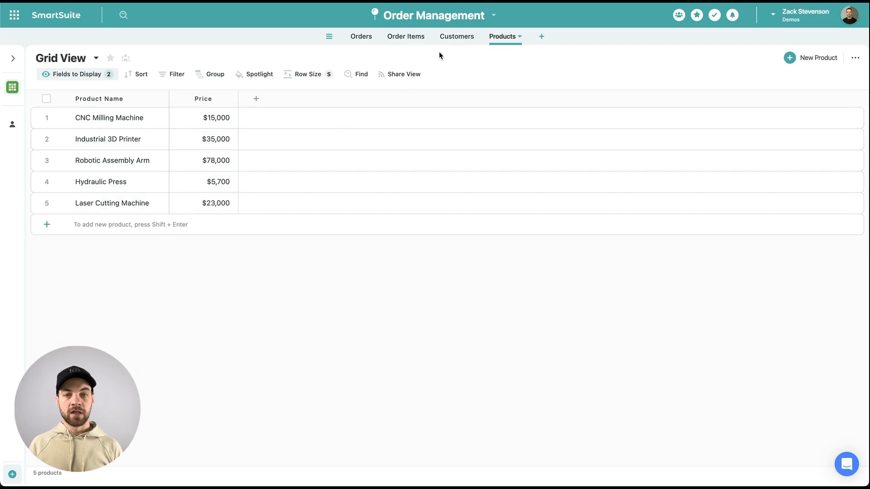
pyautogui.click(405, 37)
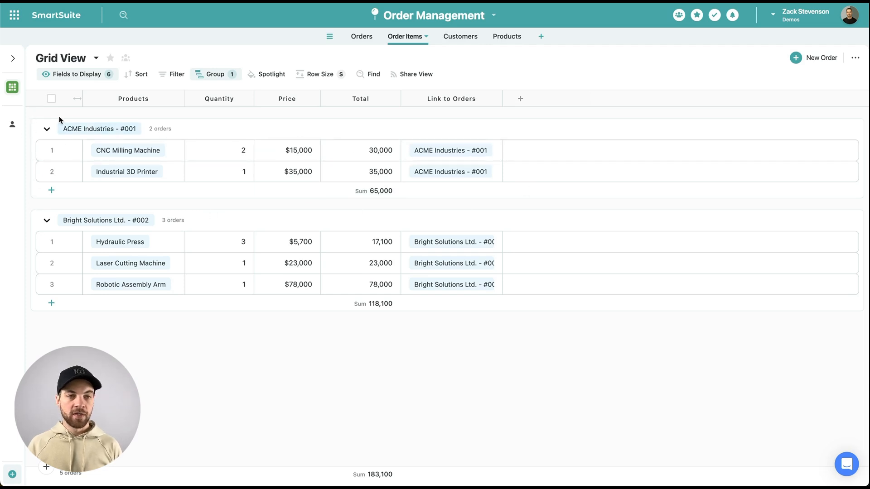
pyautogui.moveTo(94, 123)
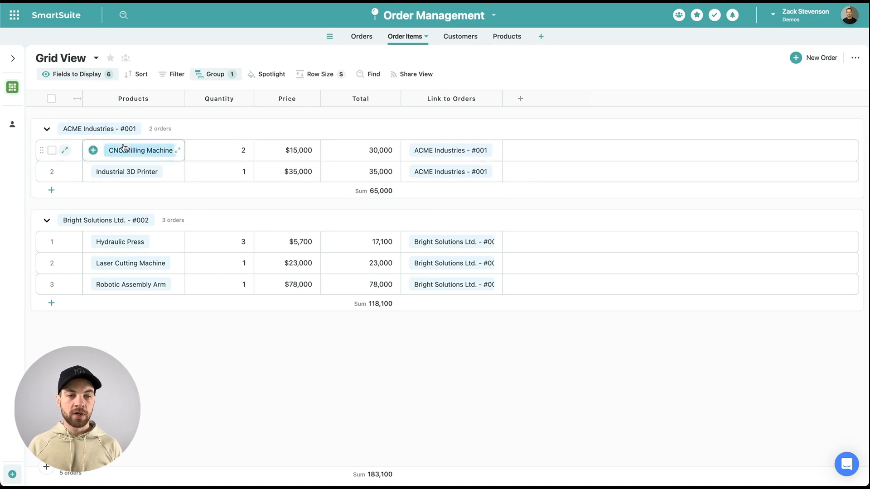
pyautogui.click(218, 262)
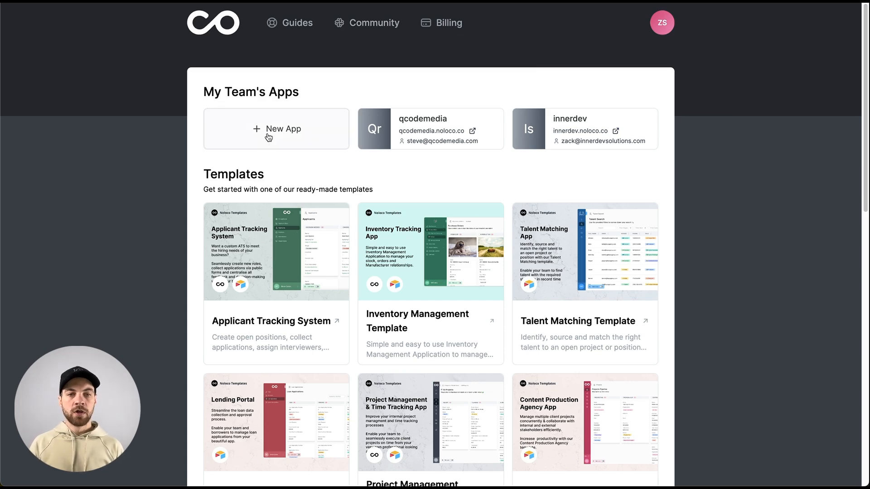
# Create a new Noloco app with SmartSuite as its data source, keeping the suggested name.
pyautogui.click(276, 128)
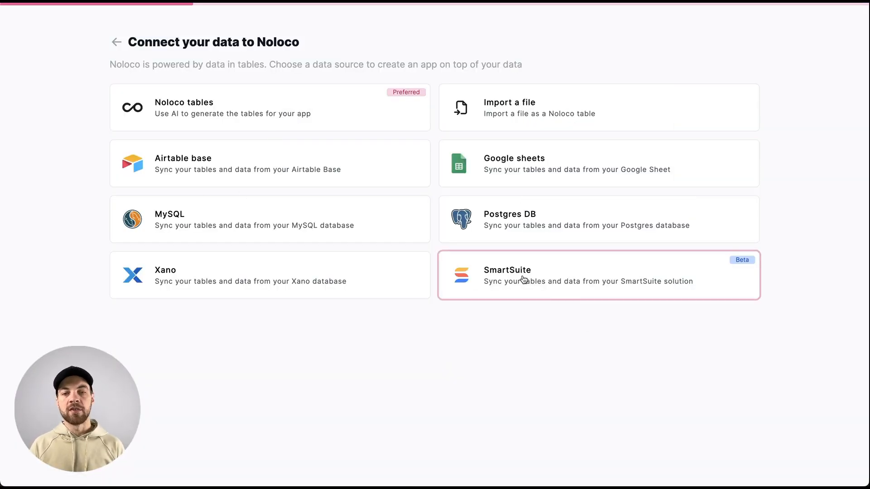
pyautogui.click(598, 275)
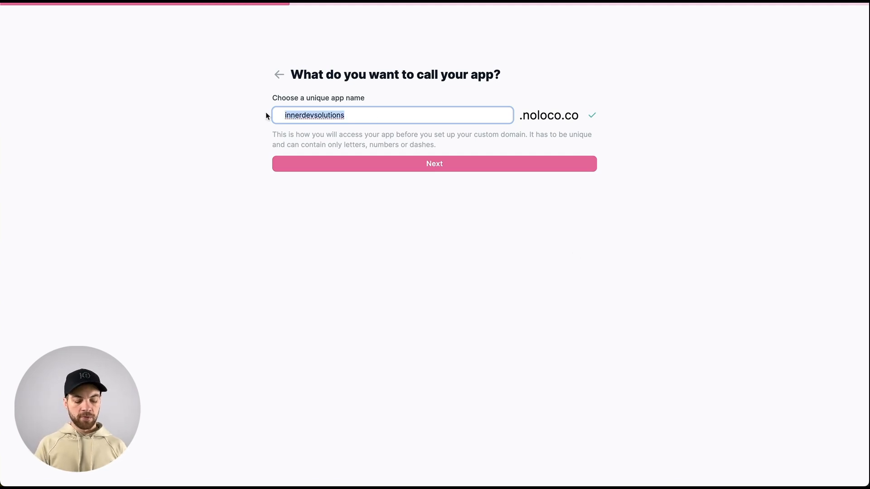
pyautogui.click(435, 164)
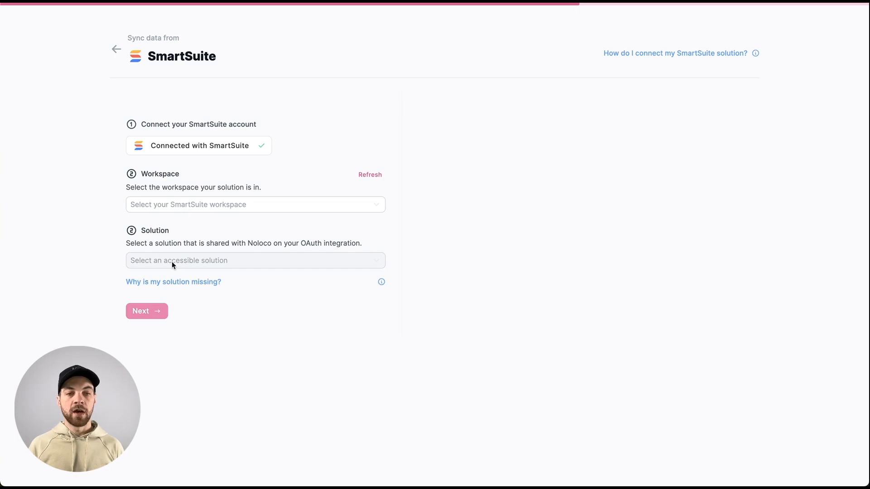
# Import the Order Management solution from the Demos workspace and wait for syncing to finish.
pyautogui.click(255, 204)
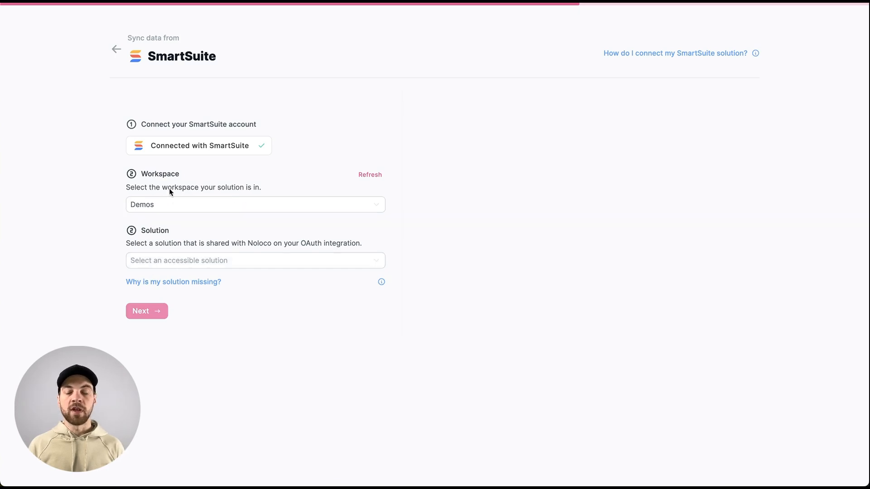
pyautogui.click(255, 260)
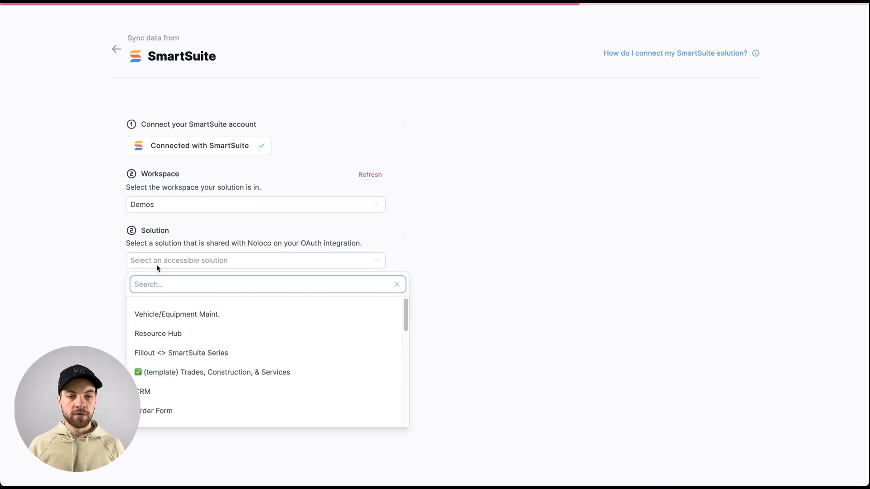
pyautogui.write('order')
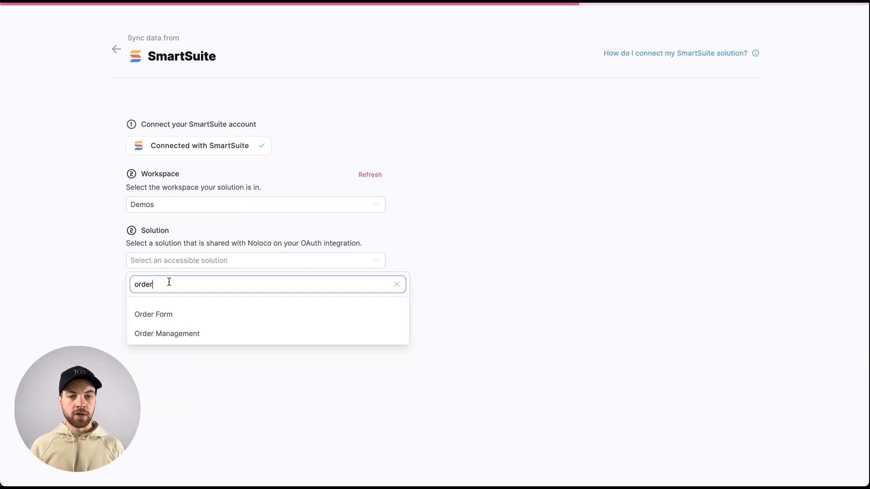
pyautogui.click(167, 333)
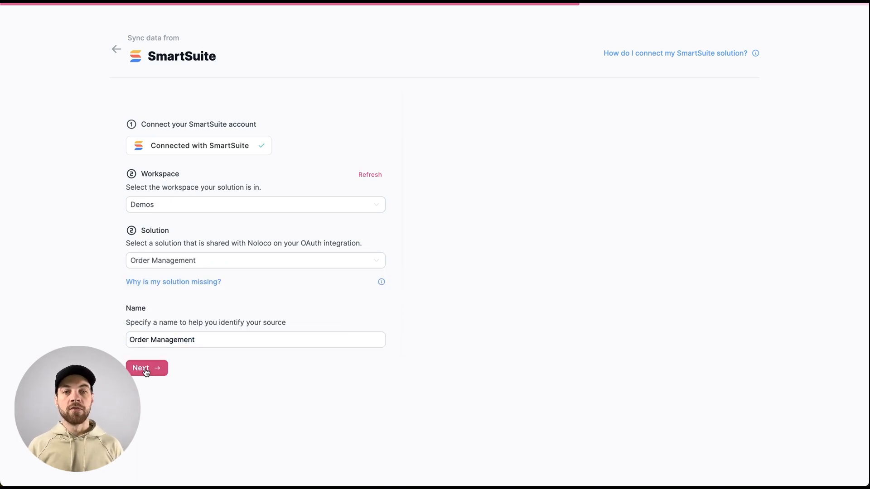
pyautogui.click(146, 367)
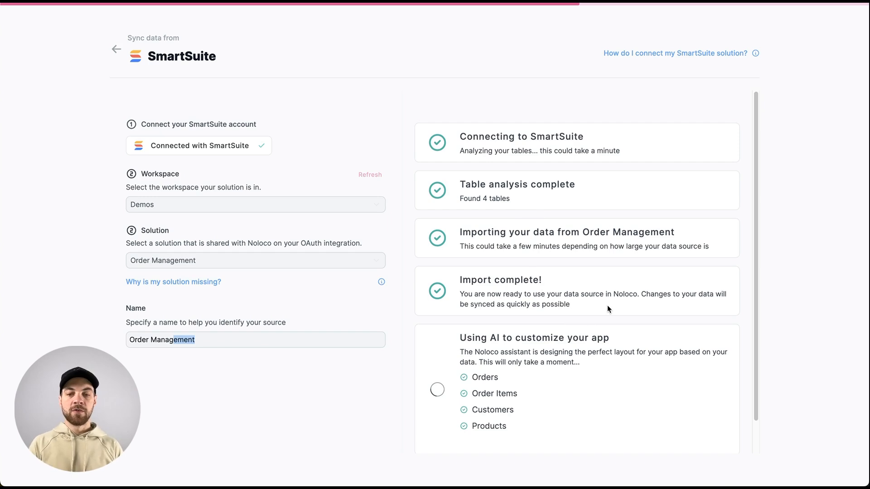
pyautogui.scroll(-3)
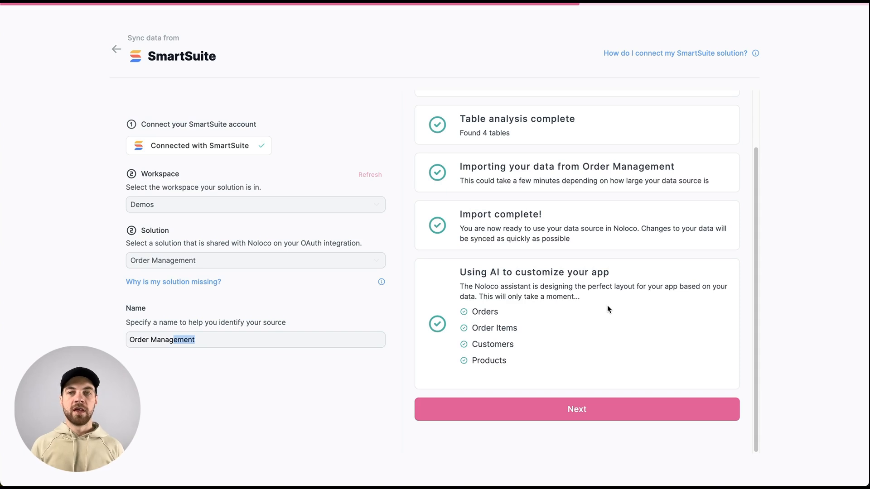
pyautogui.moveTo(562, 309)
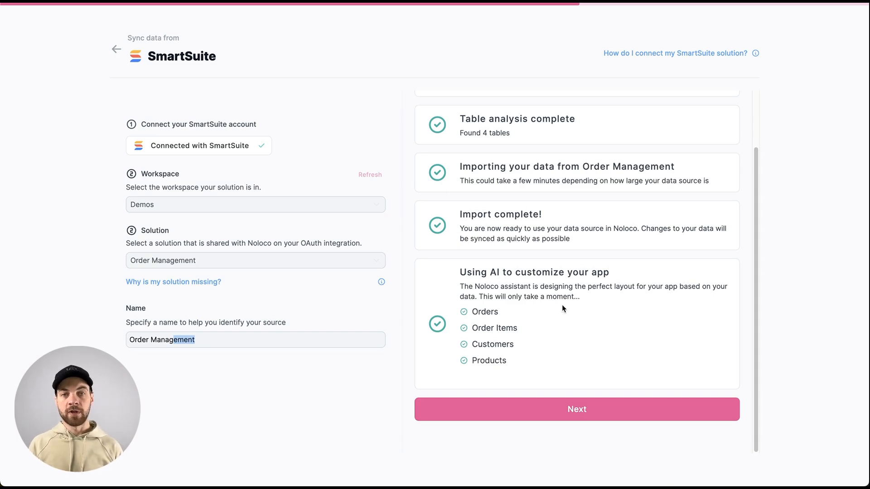
# Enter the generated app, check the Products page, and view the Orders page's general settings.
pyautogui.click(575, 410)
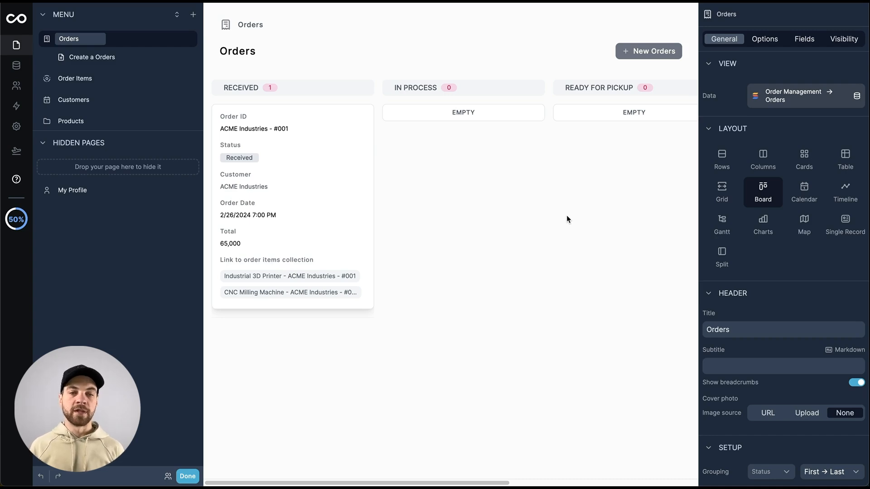
pyautogui.click(803, 38)
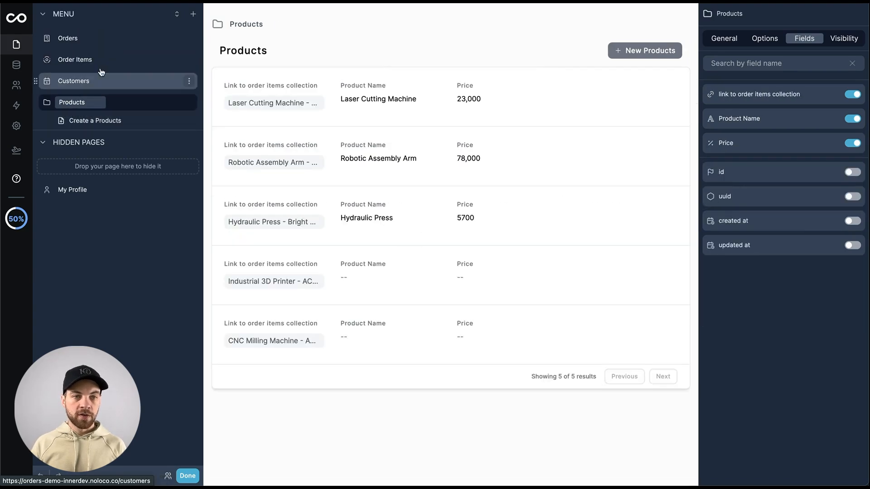
pyautogui.click(67, 37)
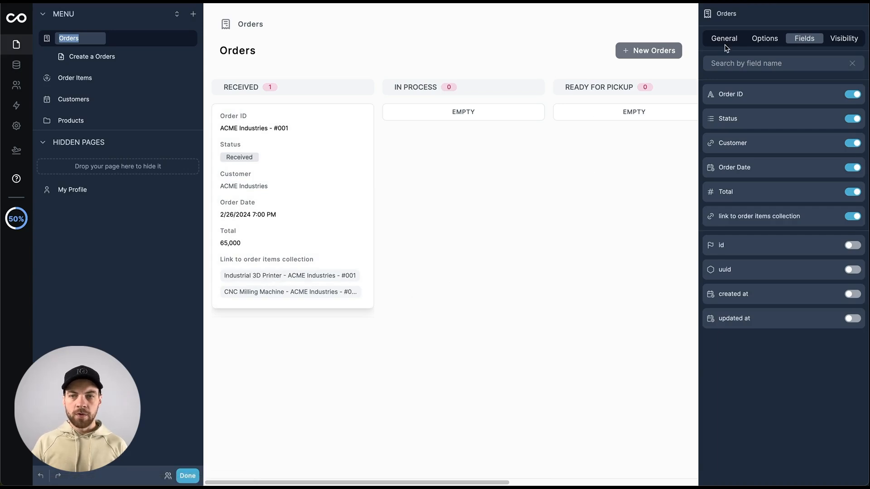
pyautogui.click(723, 38)
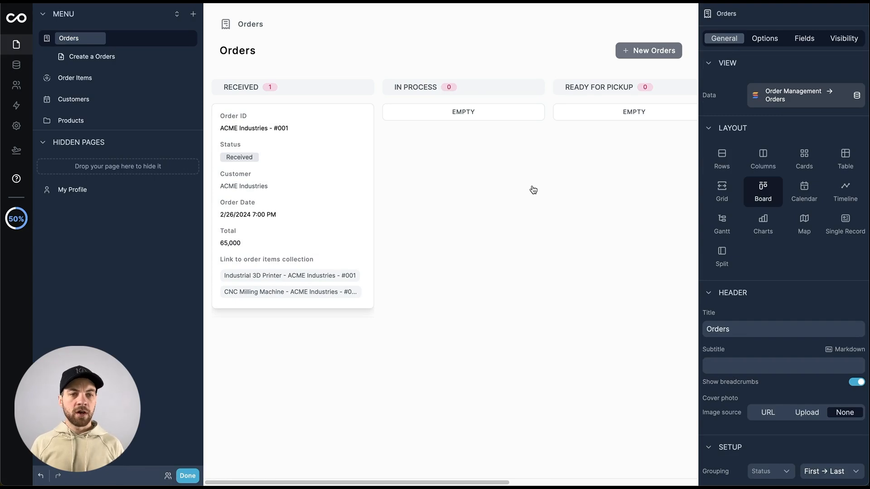
pyautogui.moveTo(467, 187)
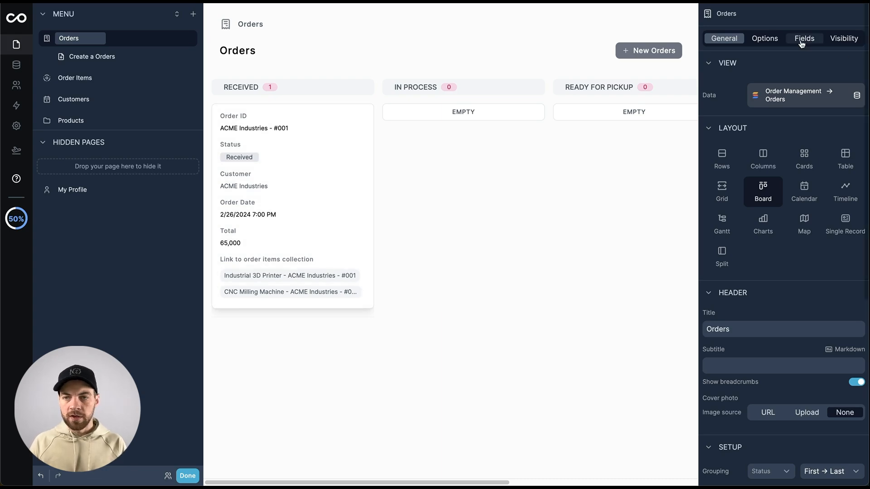
# Limit Orders board cards to the Order ID, Customer, Order Date and Total fields.
pyautogui.click(803, 38)
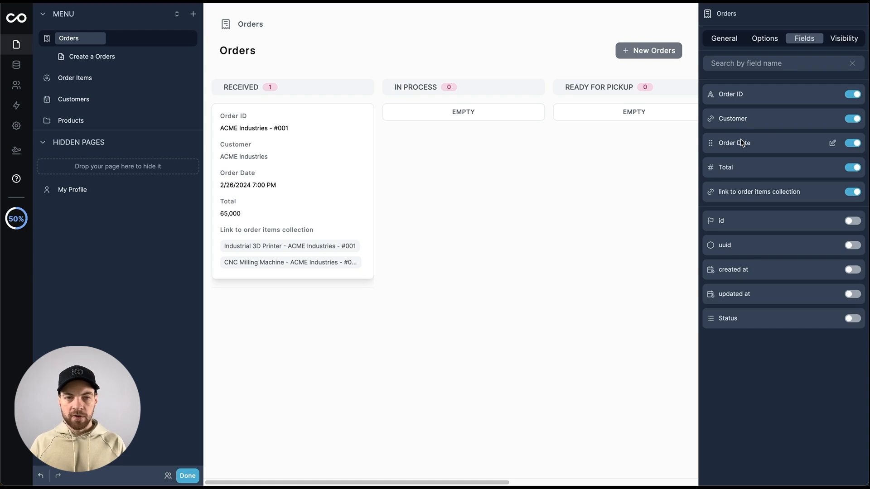
pyautogui.moveTo(742, 172)
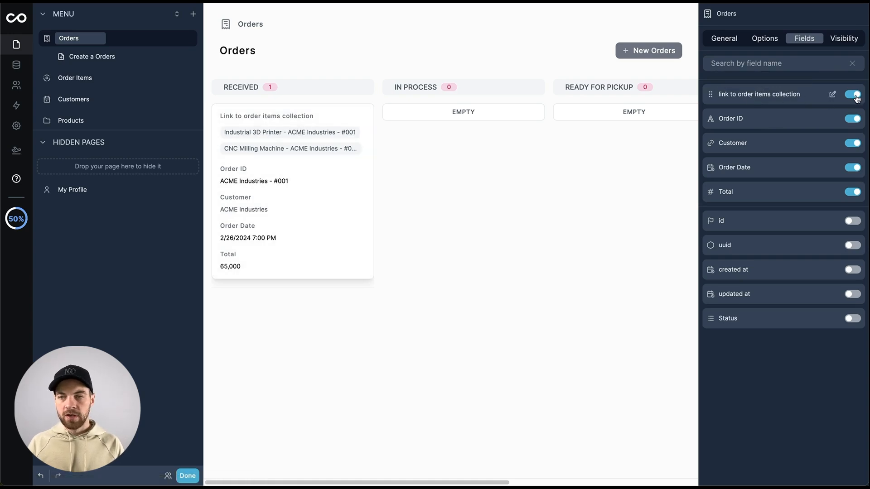
pyautogui.click(853, 93)
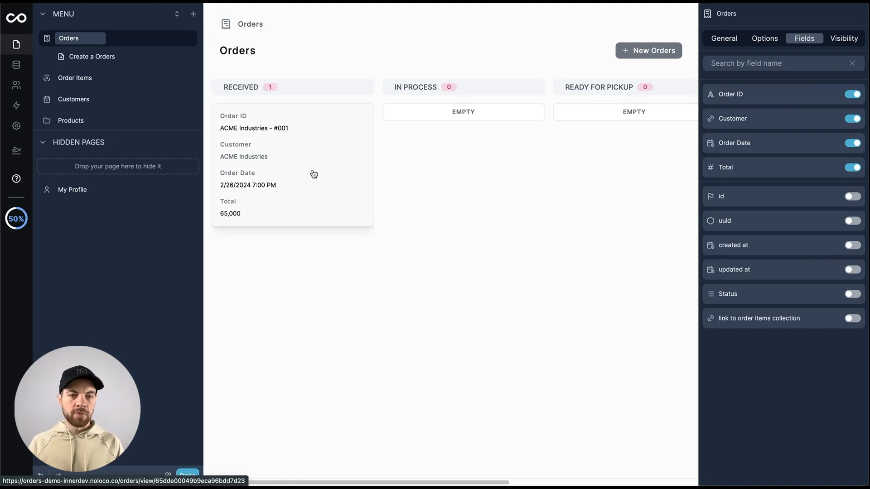
pyautogui.moveTo(342, 174)
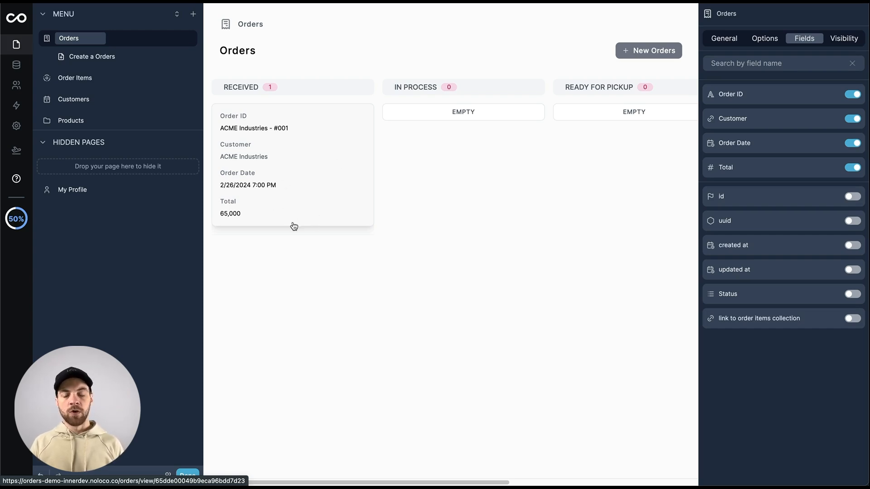
pyautogui.moveTo(336, 187)
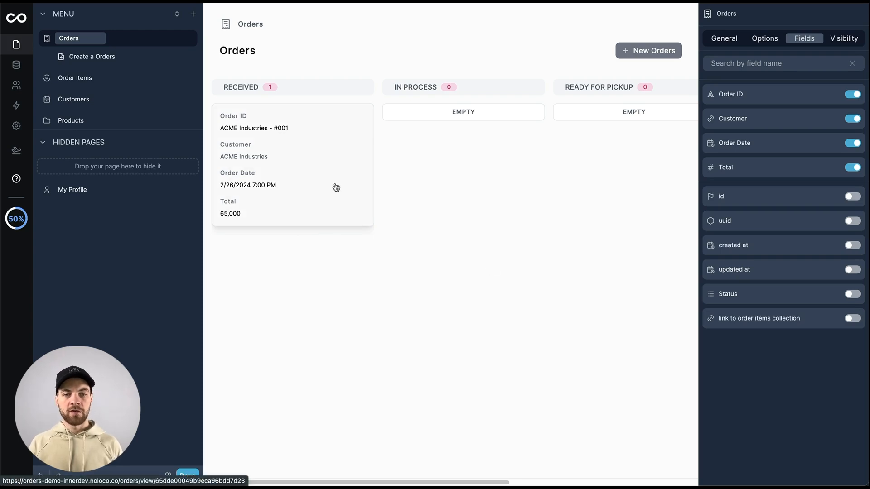
pyautogui.click(75, 59)
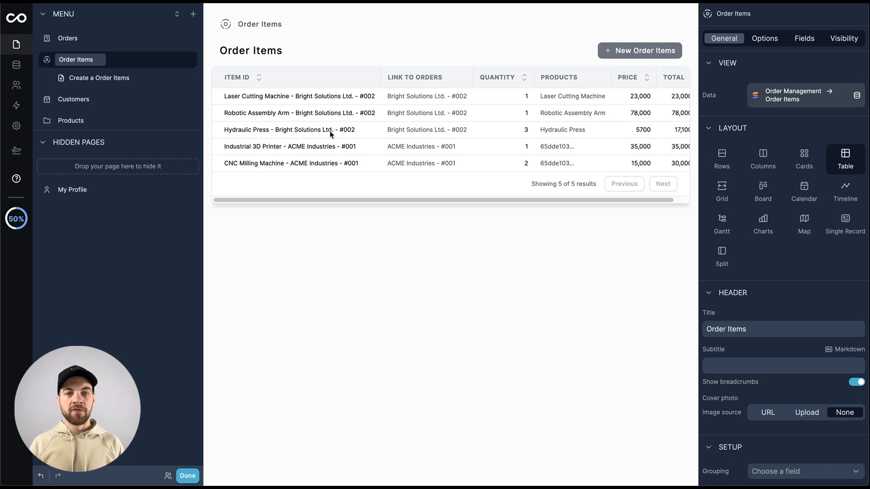
pyautogui.moveTo(417, 231)
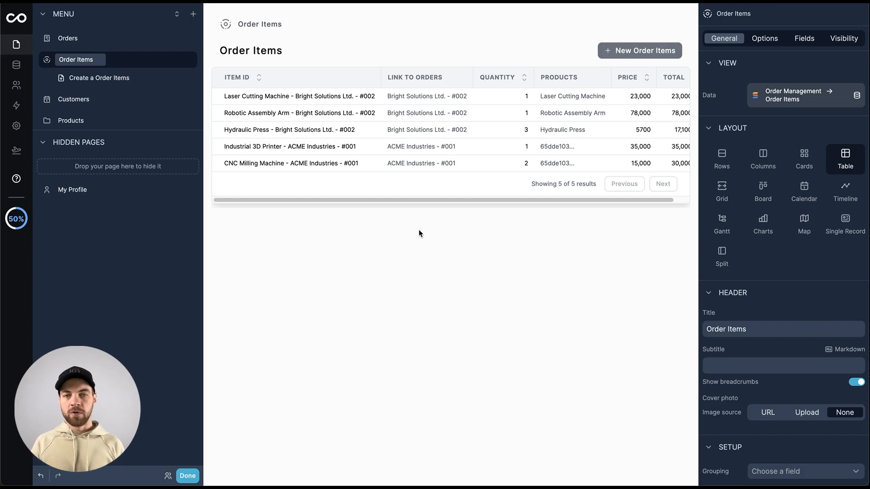
pyautogui.moveTo(336, 160)
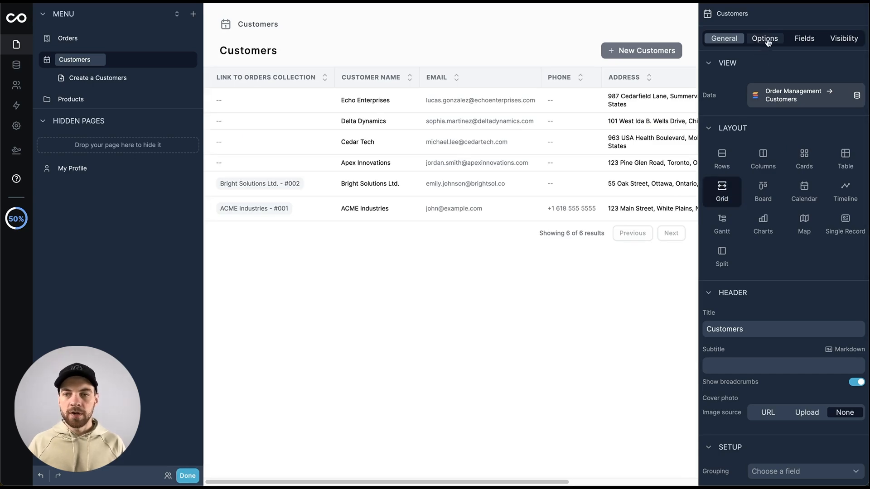
# Hide the link to orders collection column in the Customers page's field settings.
pyautogui.click(803, 38)
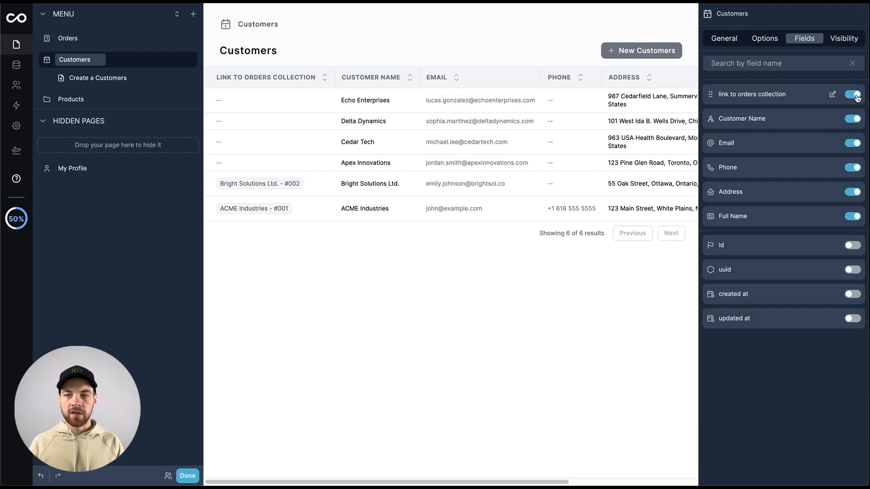
pyautogui.click(852, 94)
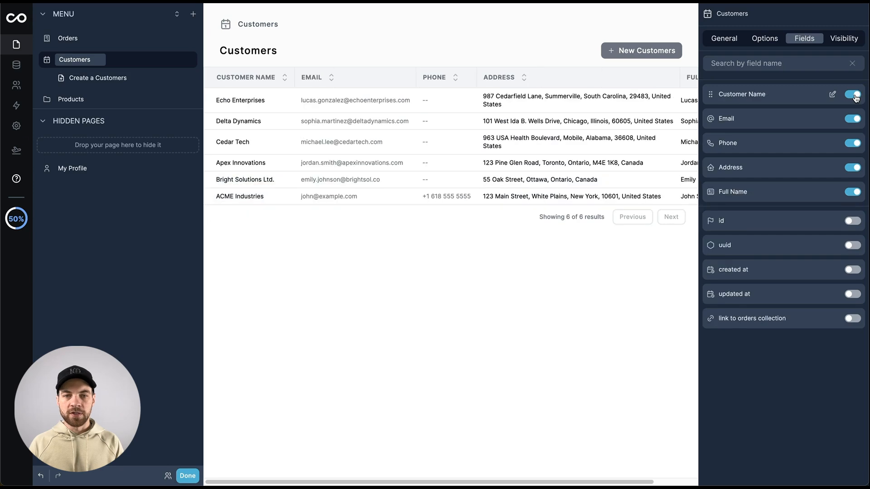
pyautogui.moveTo(735, 191)
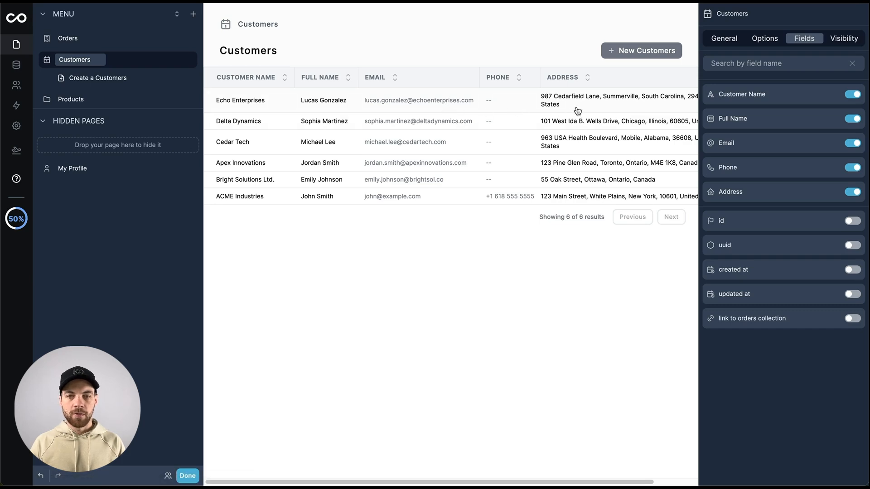
# Open Echo Enterprises' customer record and list the components available to add below Record View.
pyautogui.click(240, 100)
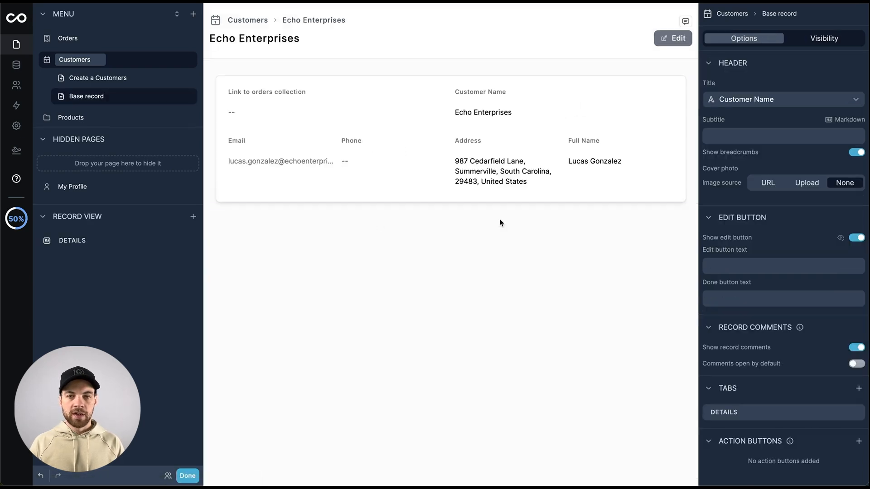
pyautogui.moveTo(464, 275)
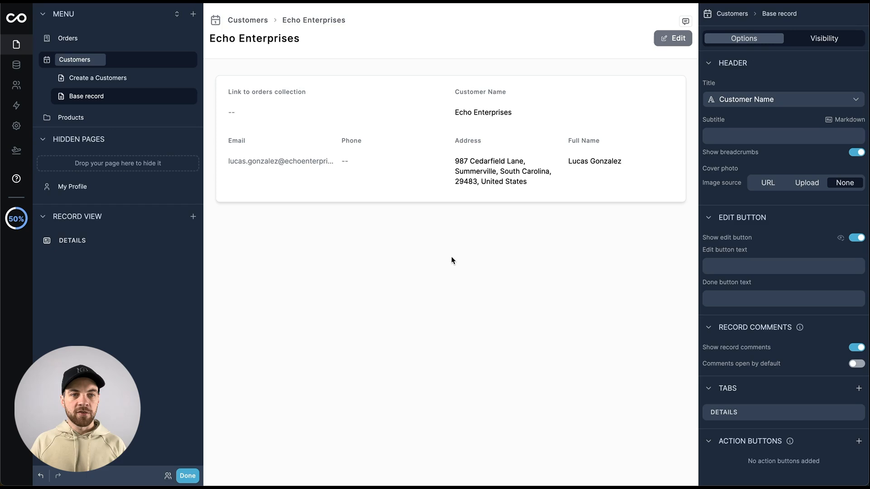
pyautogui.moveTo(440, 230)
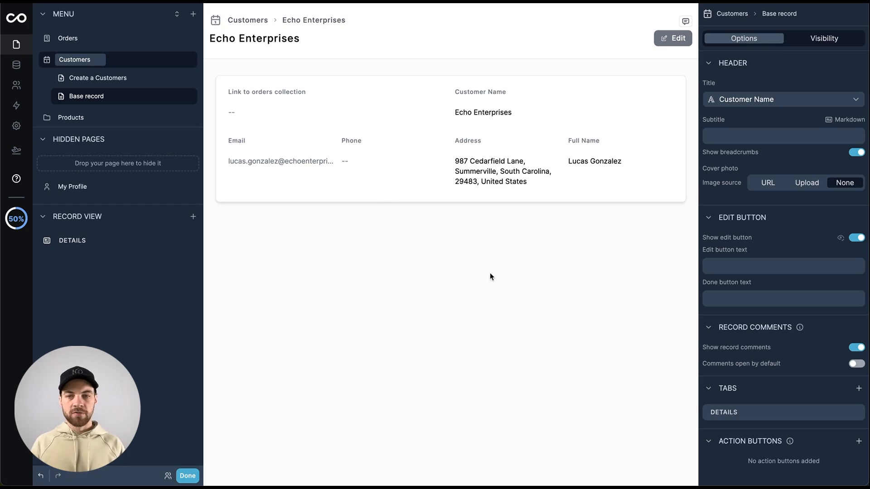
pyautogui.moveTo(86, 218)
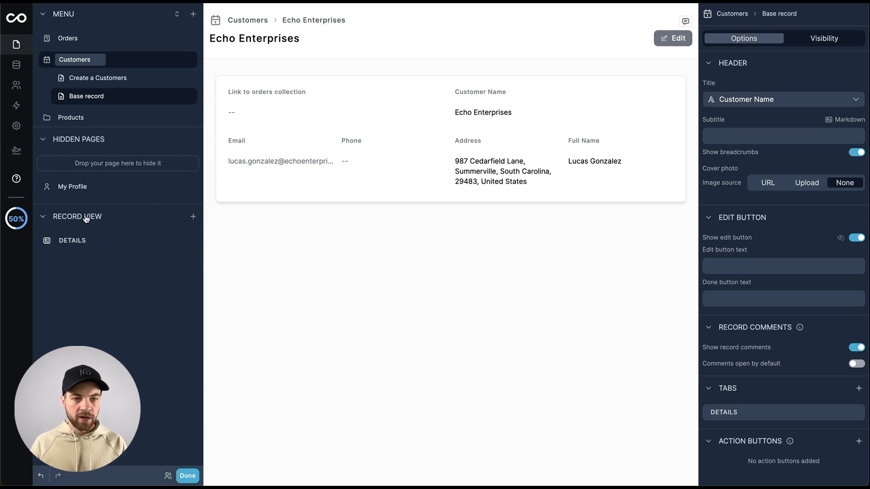
pyautogui.click(193, 216)
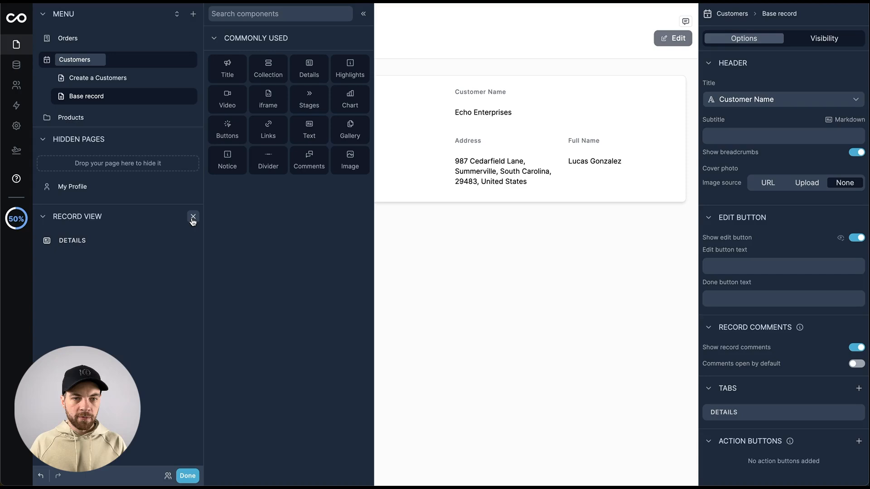
pyautogui.moveTo(308, 99)
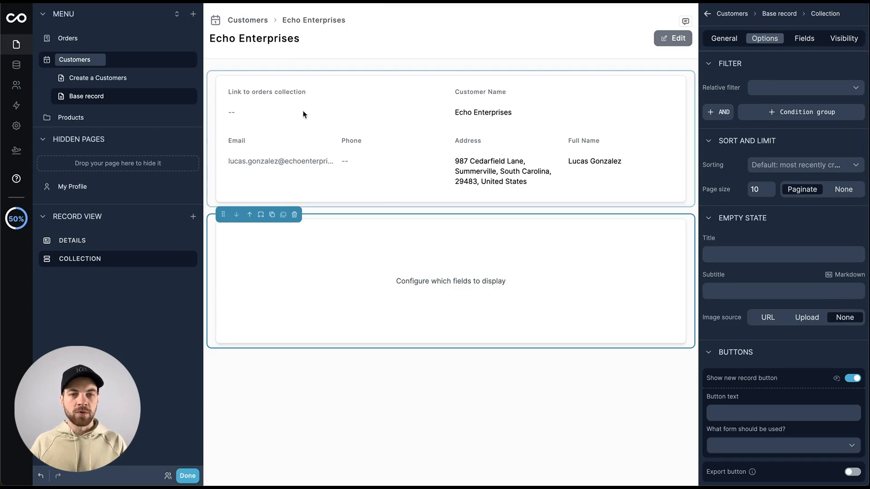
pyautogui.moveTo(344, 166)
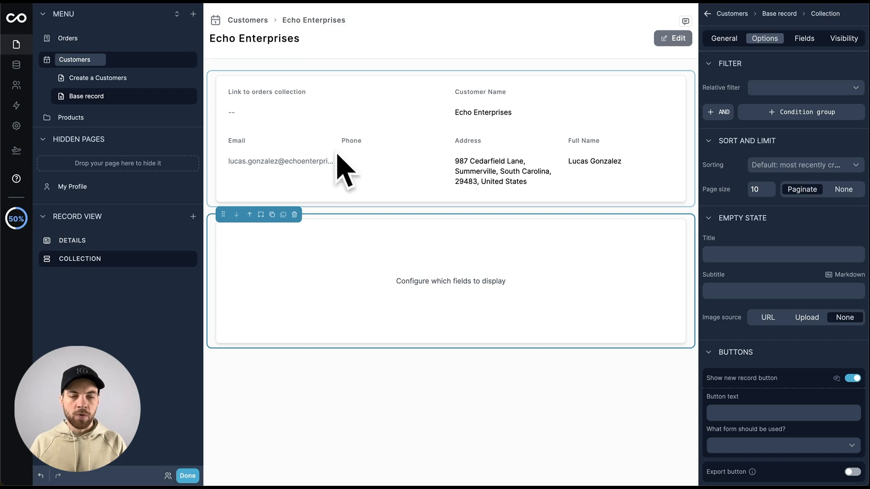
# Set the customer page collection to Orders, filtered by link to orders collection, with Edit mode on.
pyautogui.click(723, 38)
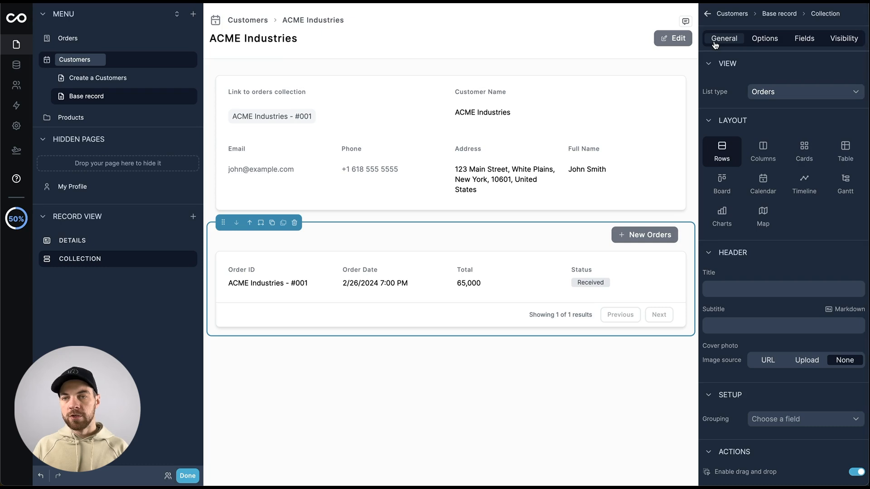
pyautogui.click(804, 91)
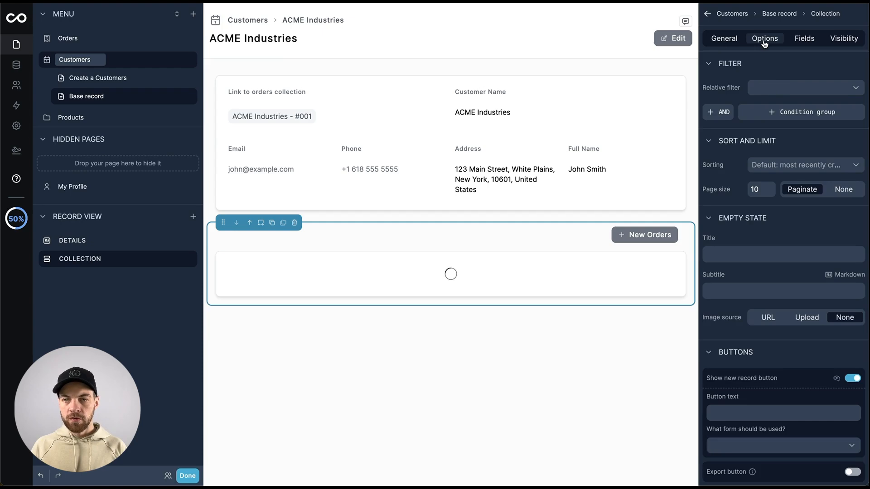
pyautogui.click(804, 87)
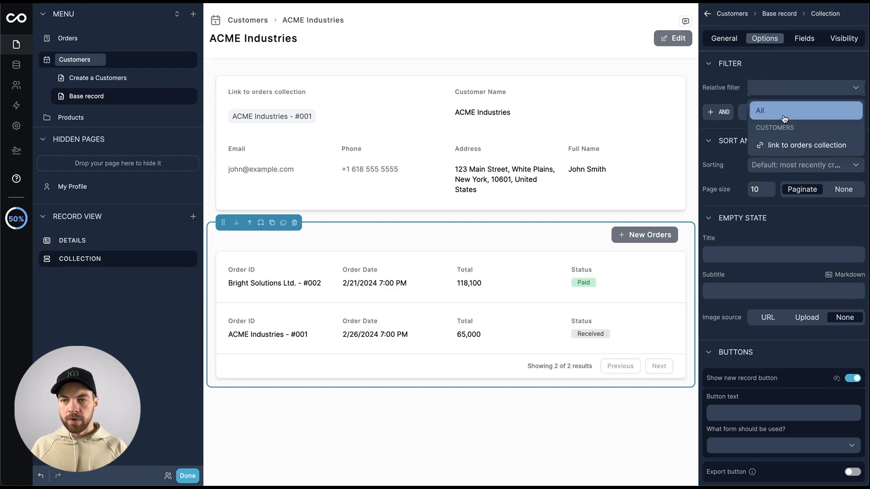
pyautogui.click(806, 145)
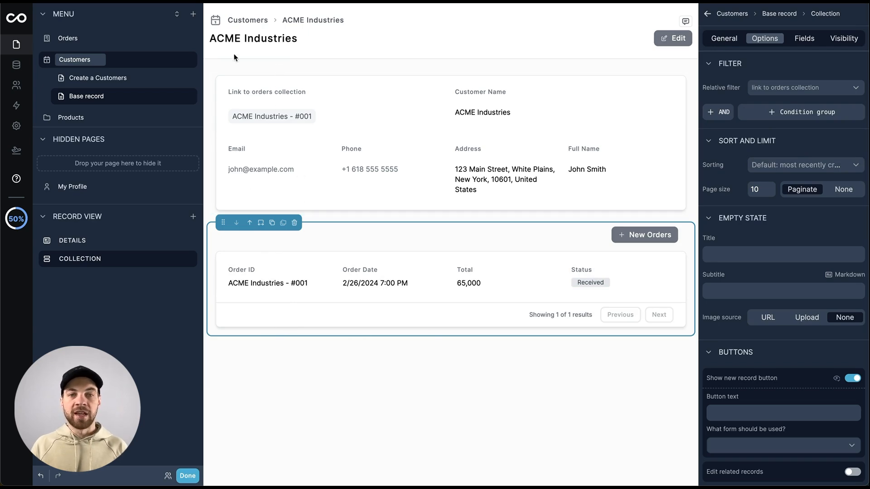
pyautogui.click(804, 38)
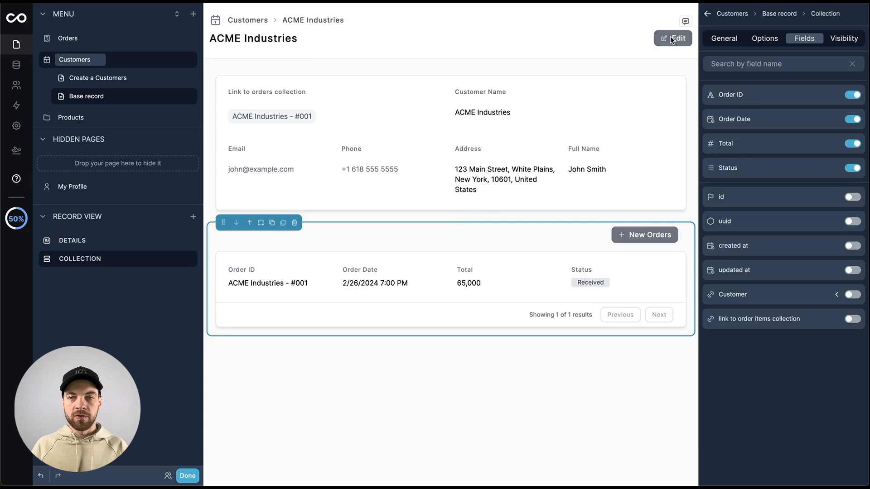
pyautogui.click(673, 38)
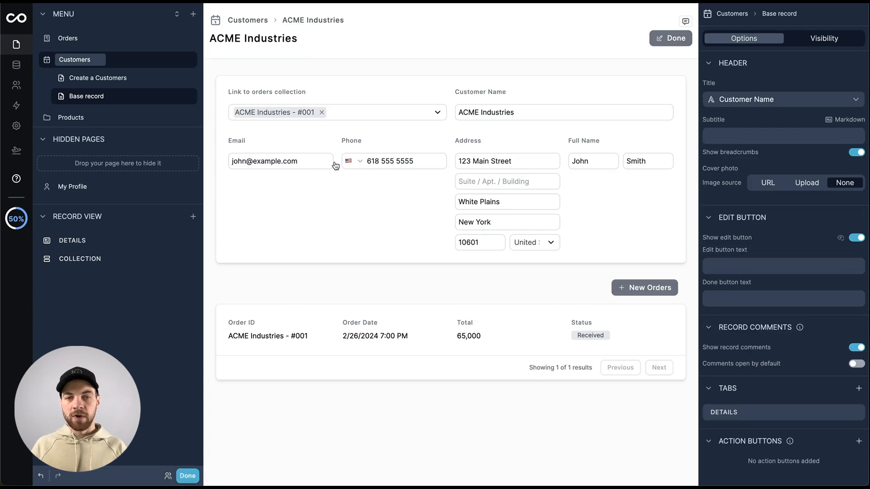
pyautogui.moveTo(569, 105)
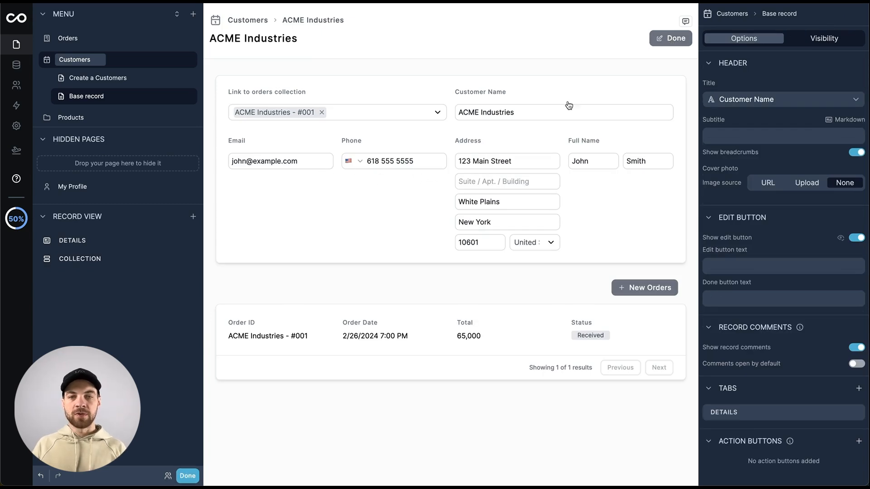
pyautogui.click(669, 39)
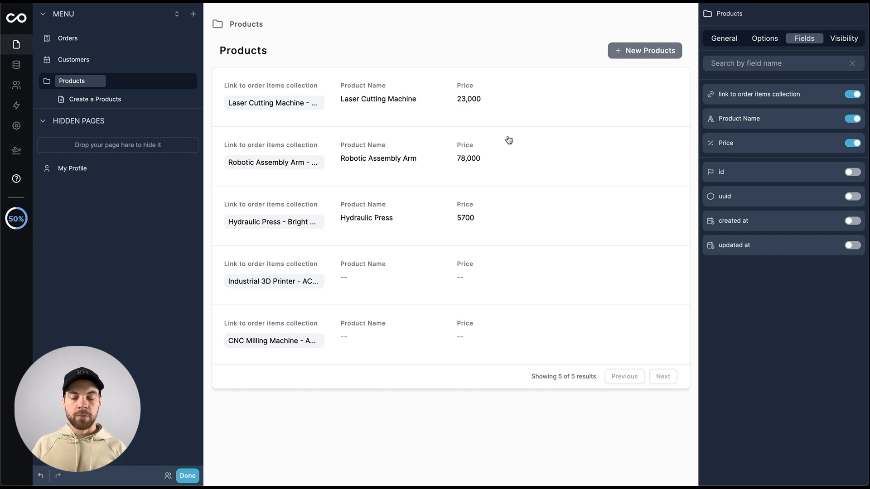
pyautogui.moveTo(801, 103)
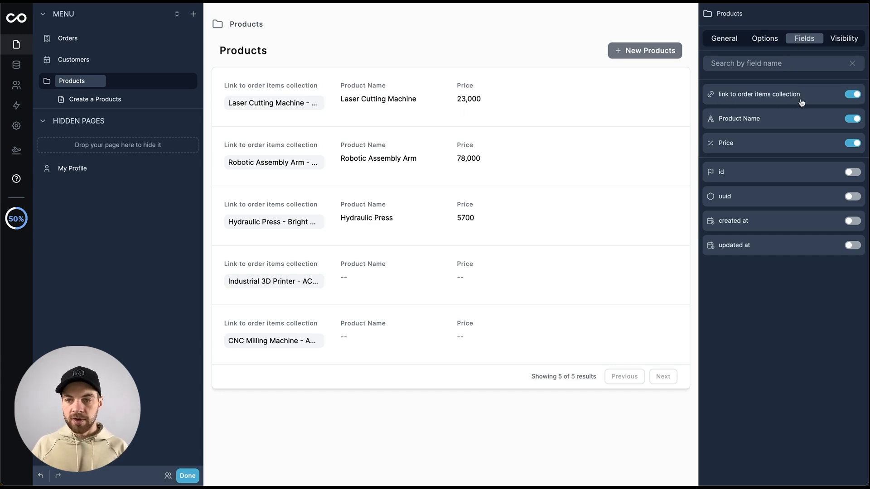
# Adjust the Products list fields so Product Name and Price are shown.
pyautogui.click(851, 94)
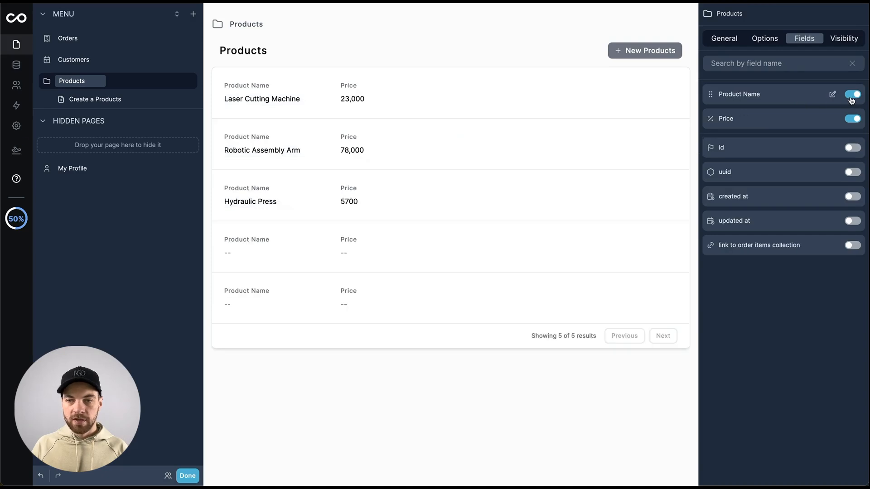
pyautogui.moveTo(741, 121)
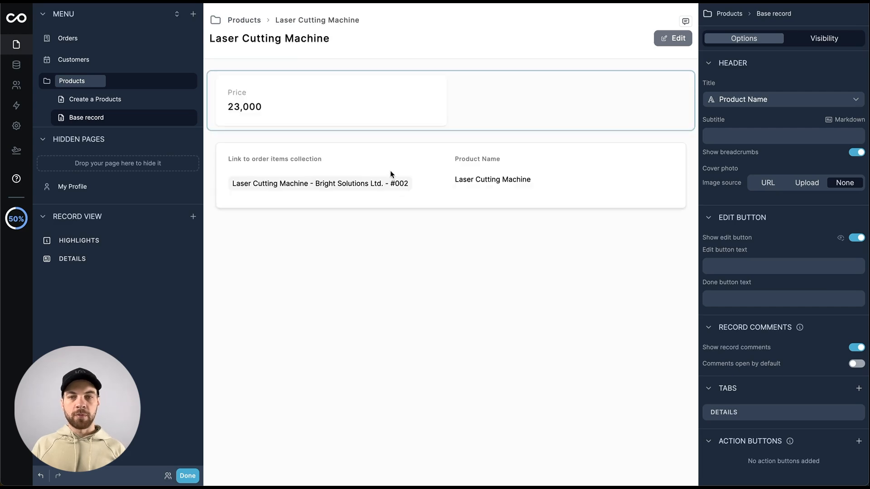
pyautogui.moveTo(465, 109)
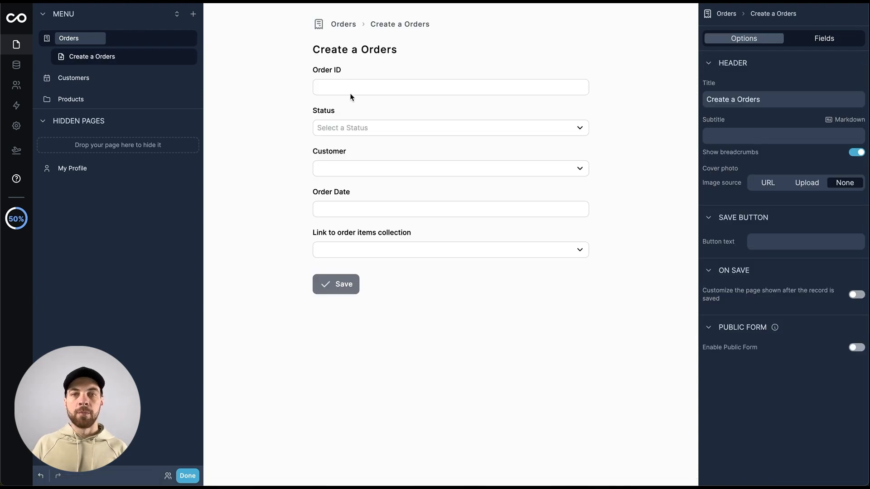
# Turn off the Order ID and Status fields on the Create a Orders form.
pyautogui.click(823, 38)
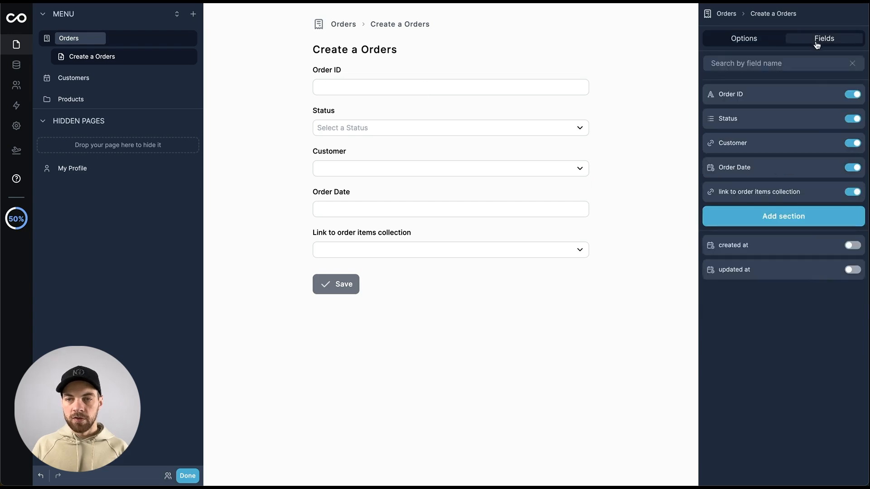
pyautogui.click(852, 94)
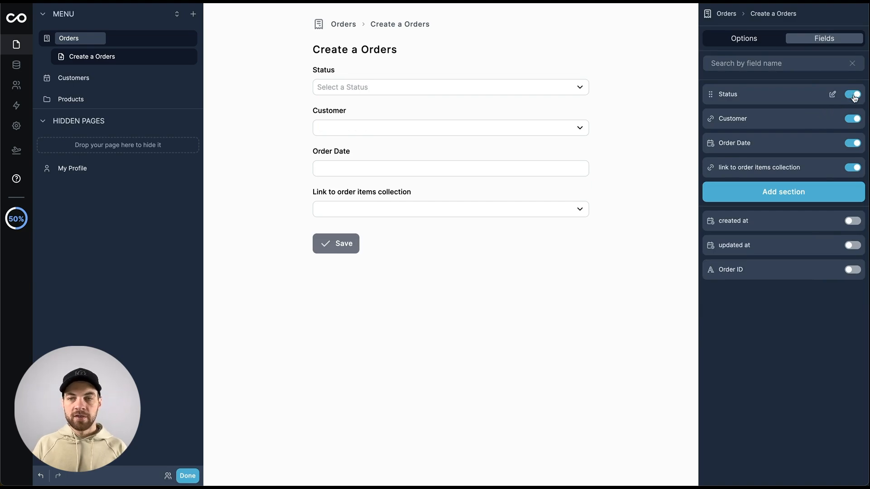
pyautogui.click(852, 94)
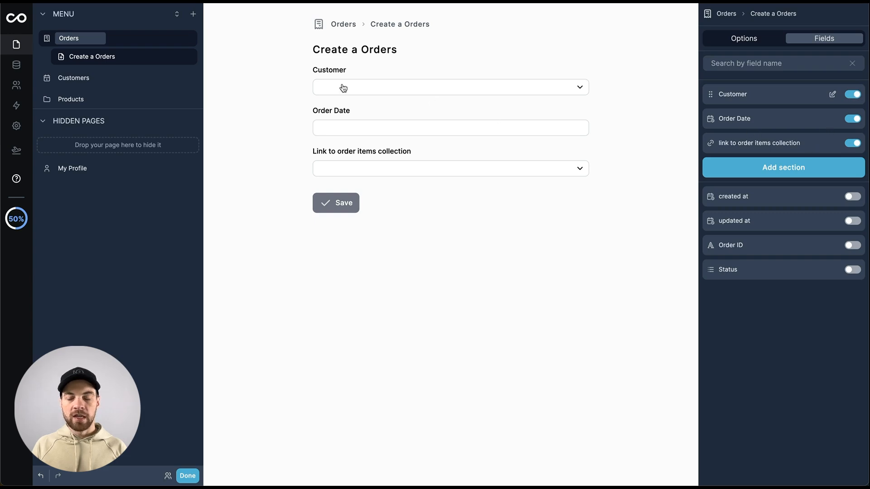
pyautogui.moveTo(332, 94)
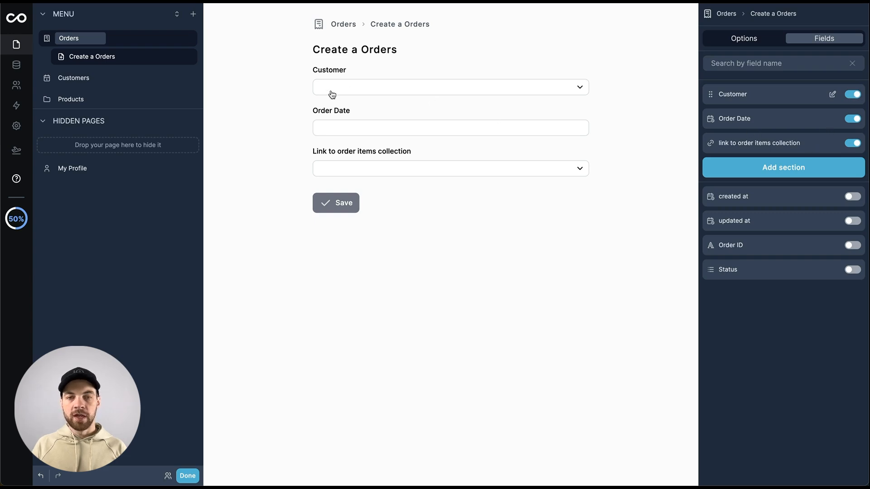
pyautogui.moveTo(323, 130)
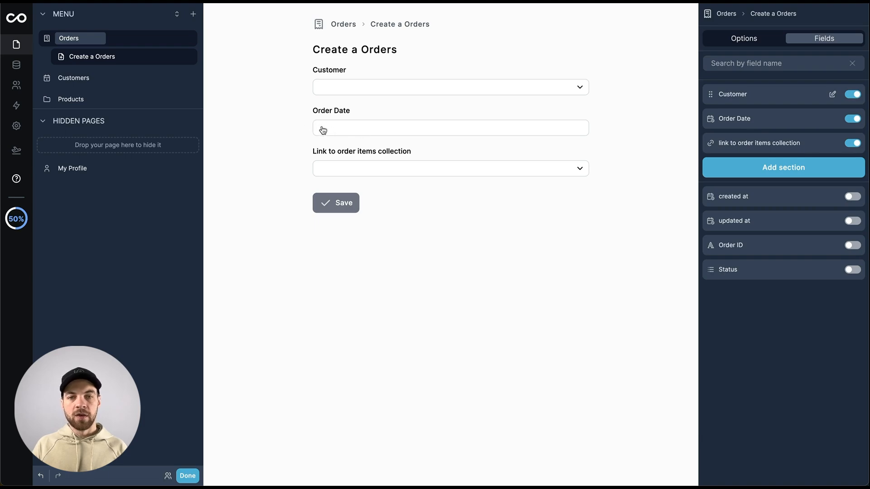
# Leave edit mode and save a new order for Bright Solutions Ltd. dated 2/27/2024.
pyautogui.click(188, 475)
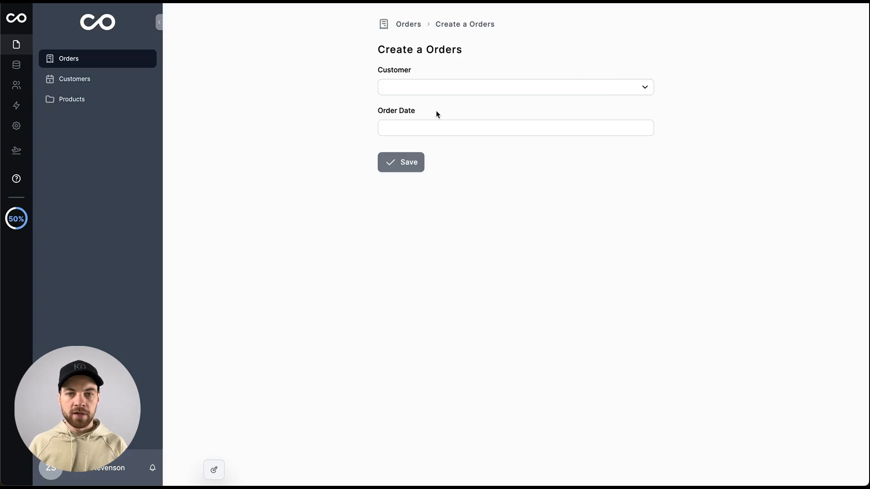
pyautogui.click(514, 87)
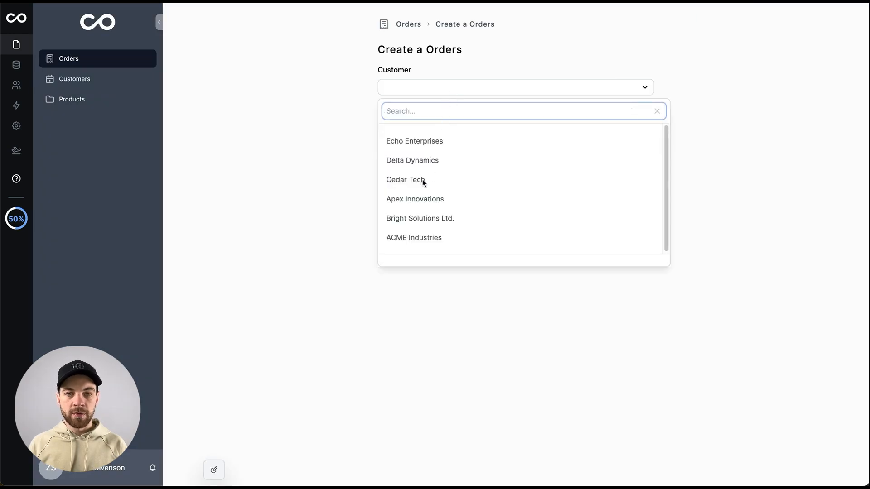
pyautogui.click(419, 217)
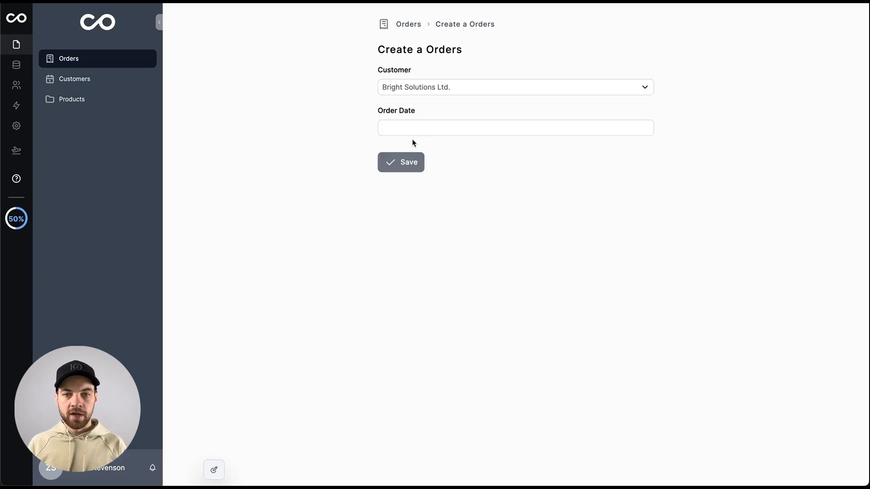
pyautogui.click(515, 127)
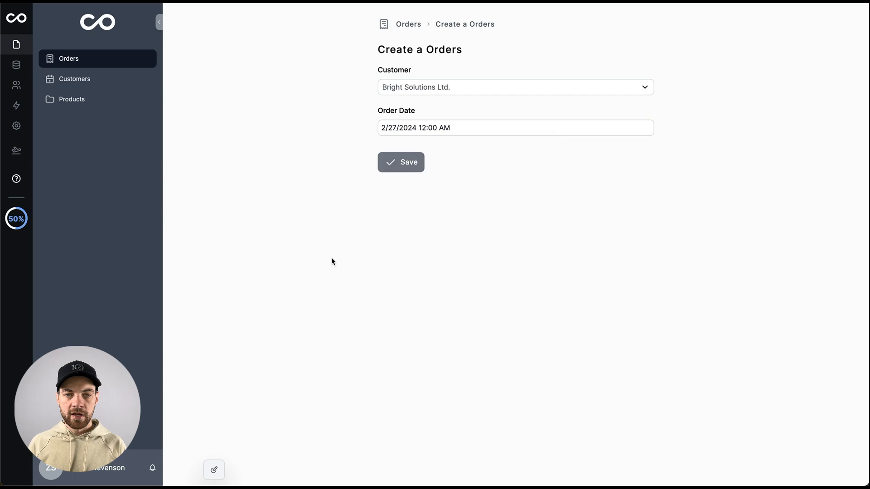
pyautogui.click(400, 162)
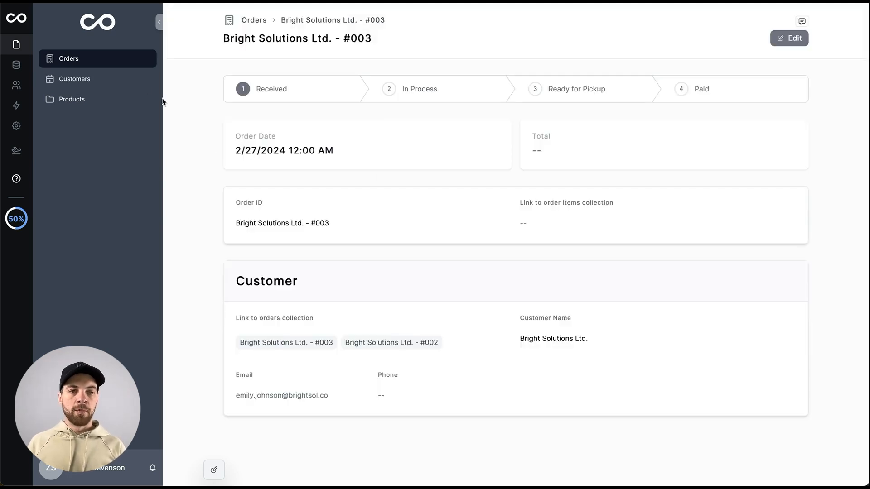
# Check the Orders board, then advance order #003 from Received to In Process.
pyautogui.click(254, 20)
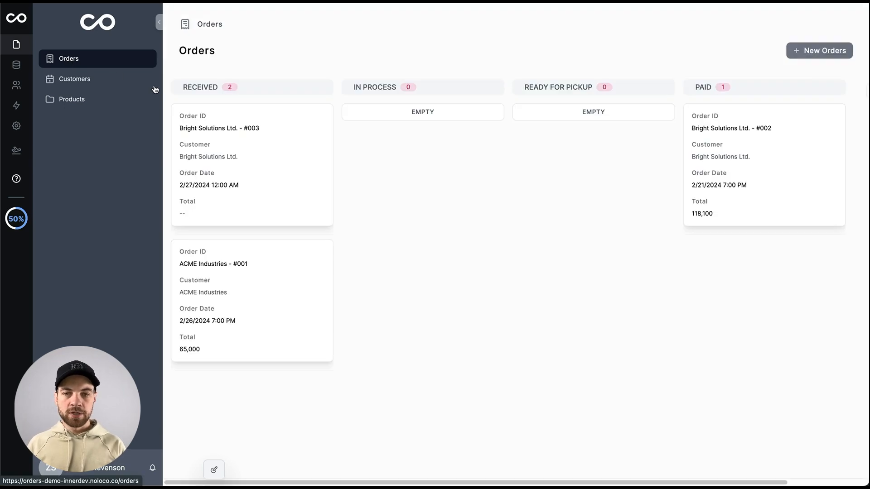
pyautogui.moveTo(282, 151)
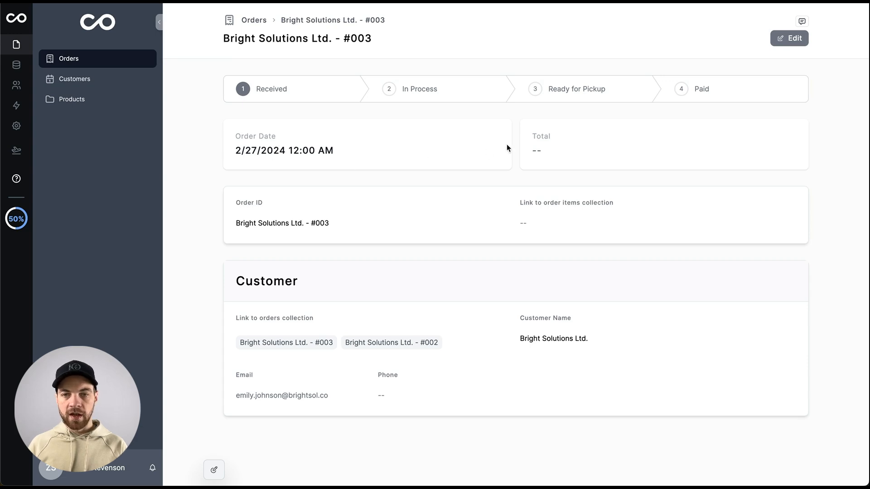
pyautogui.moveTo(542, 160)
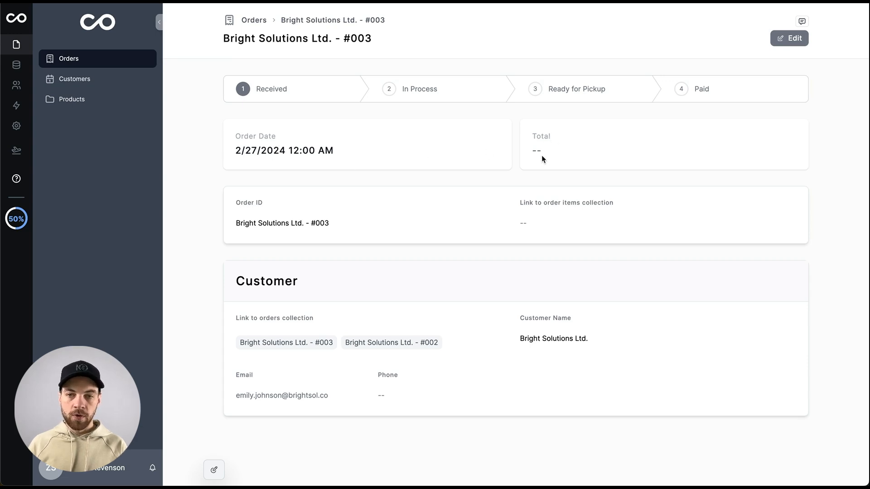
pyautogui.moveTo(561, 146)
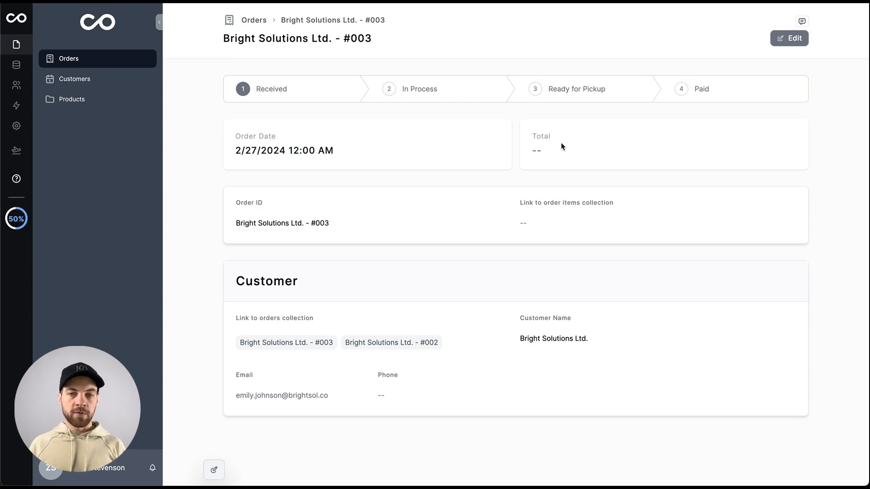
pyautogui.click(388, 89)
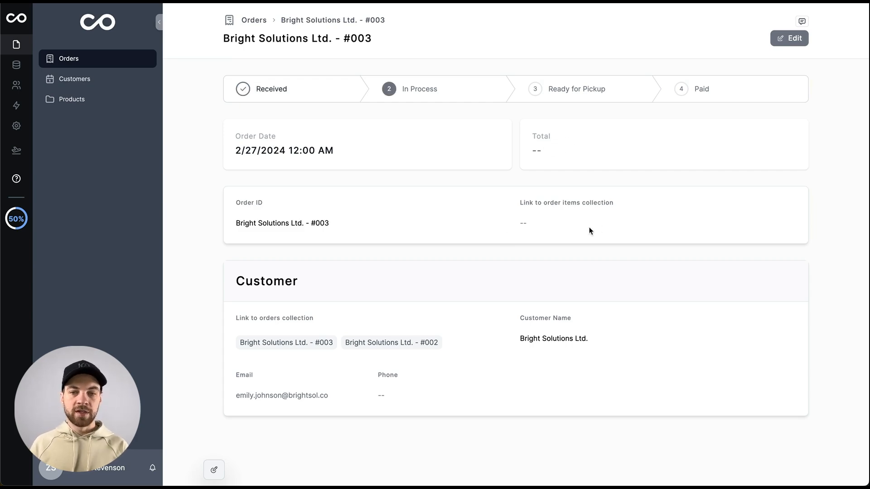
pyautogui.moveTo(228, 271)
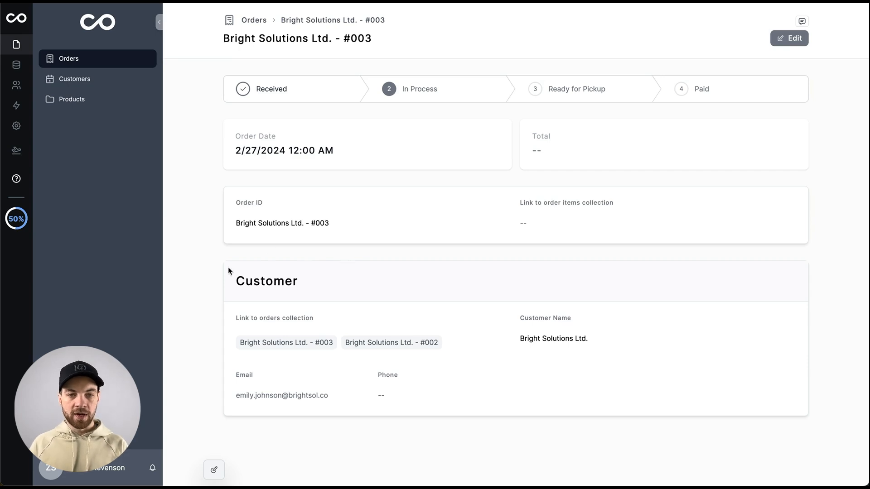
pyautogui.moveTo(465, 144)
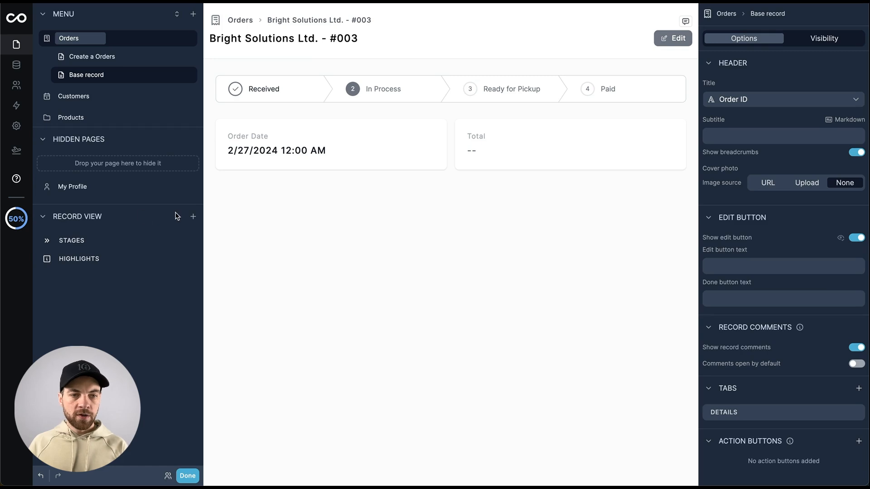
# Add an Order Items collection to the order page, filtered to this order's linked items.
pyautogui.click(192, 217)
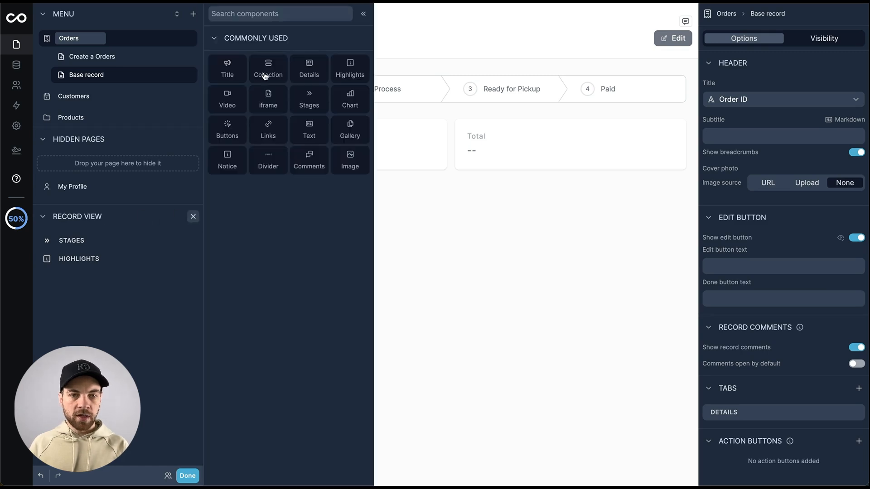
pyautogui.click(268, 69)
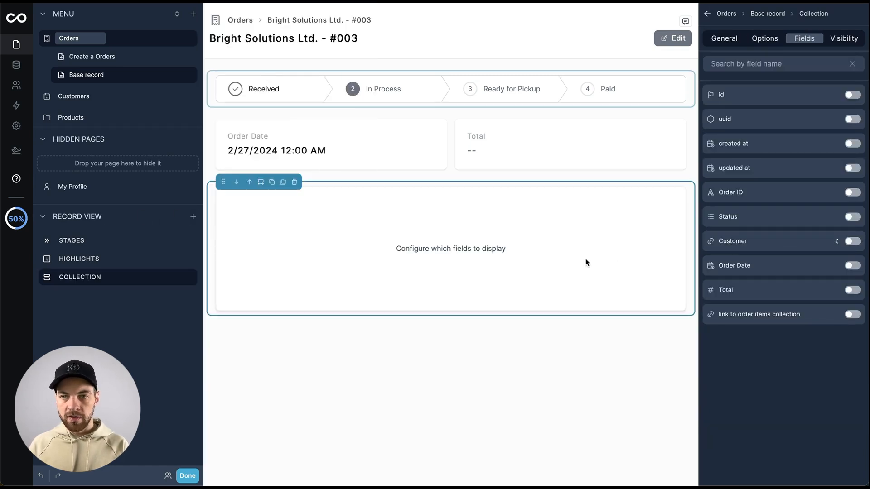
pyautogui.click(723, 38)
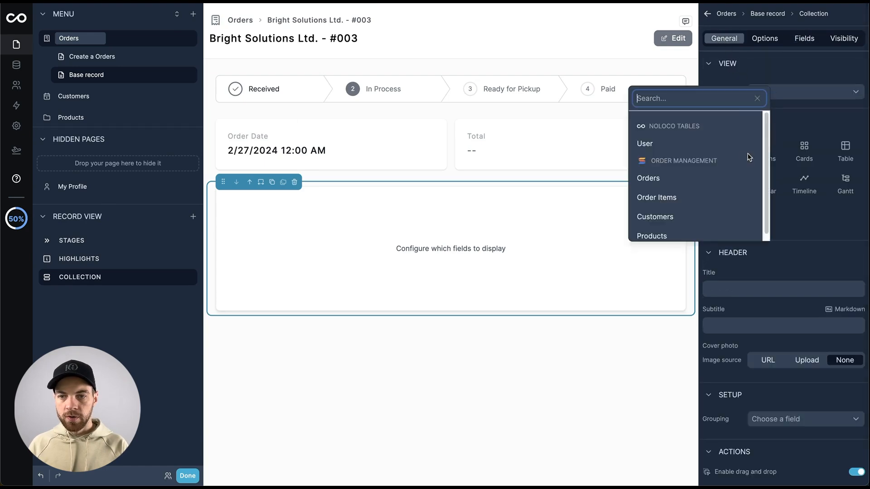
pyautogui.click(764, 38)
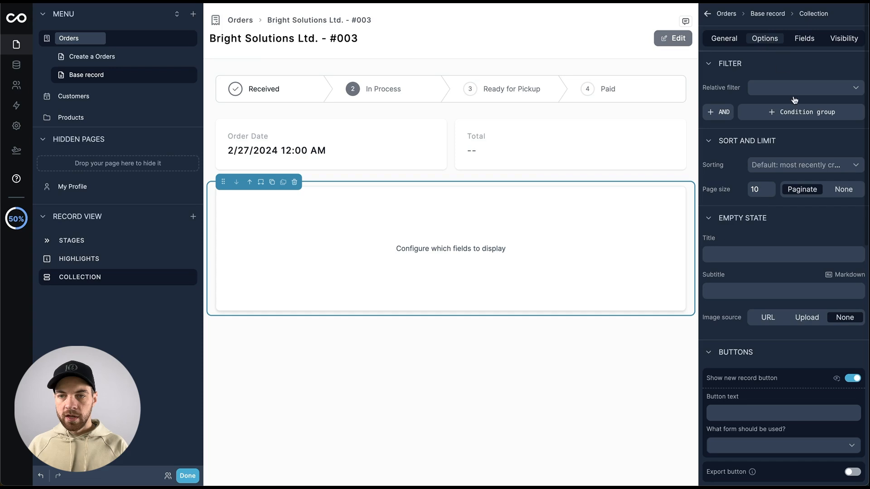
pyautogui.click(803, 87)
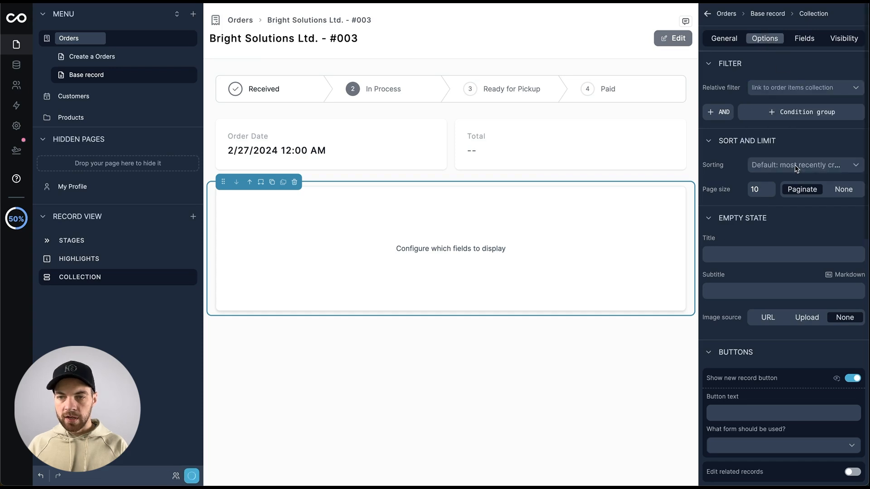
pyautogui.click(803, 38)
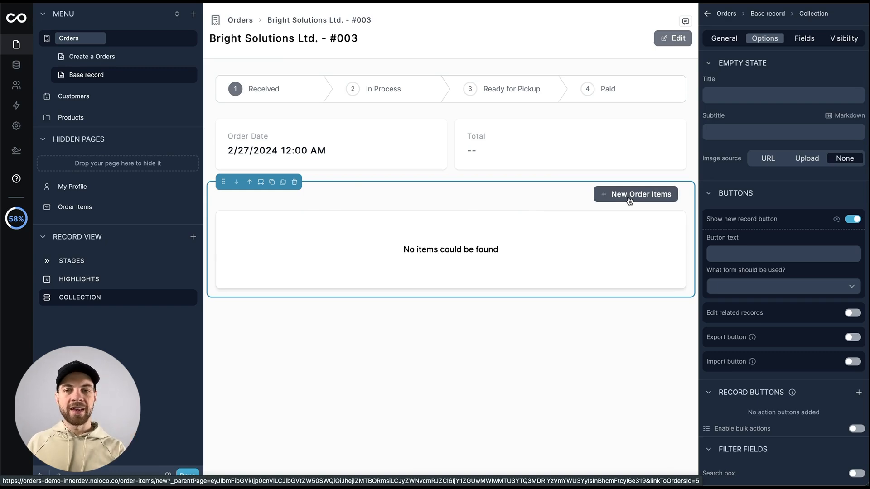
# Hide Item ID and Link to Orders on the item form, then add 2 Laser Cutting Machines.
pyautogui.click(635, 194)
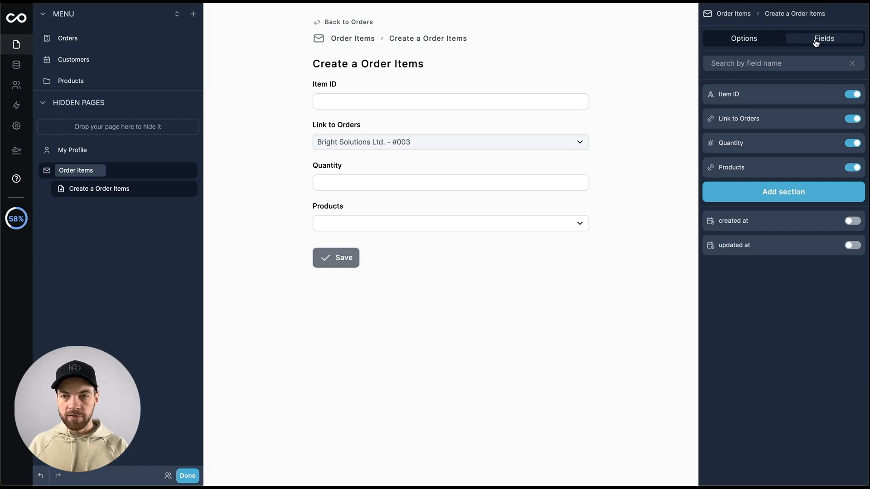
pyautogui.click(851, 94)
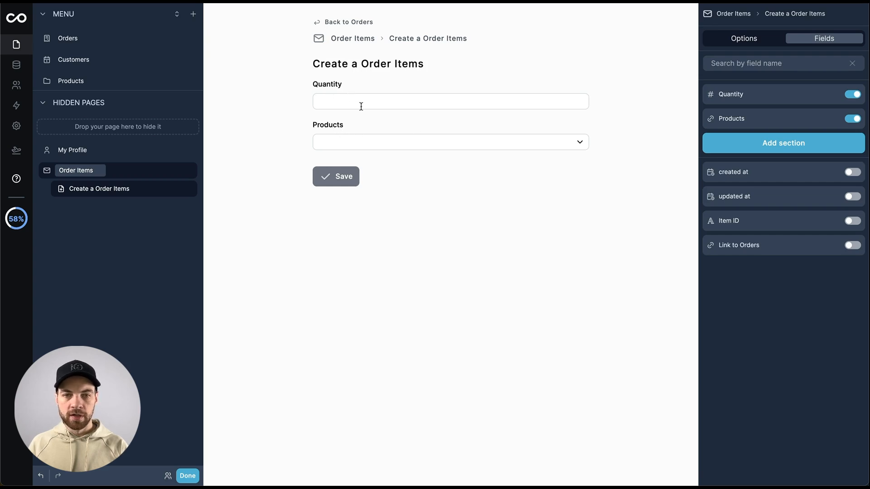
pyautogui.click(450, 101)
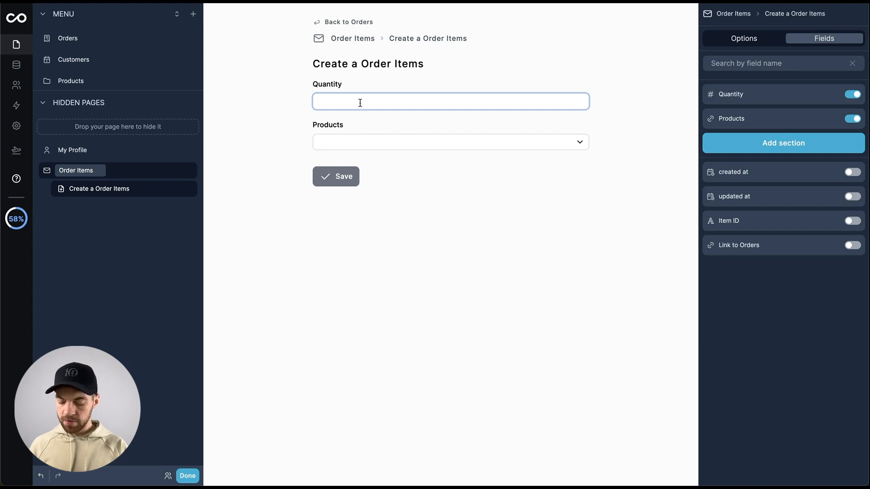
pyautogui.click(578, 141)
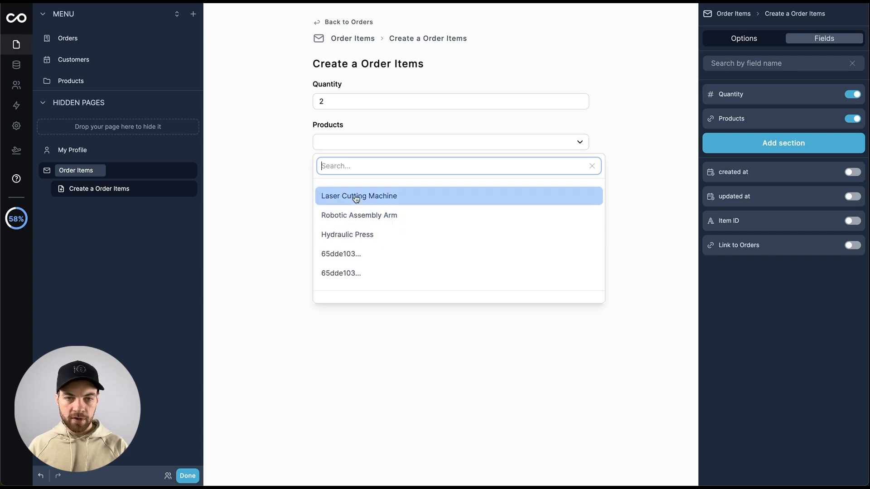
pyautogui.click(359, 195)
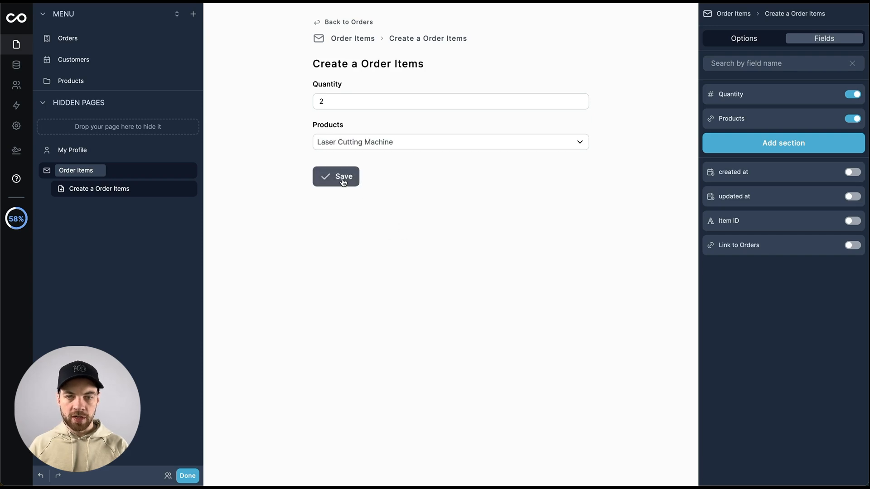
pyautogui.click(336, 176)
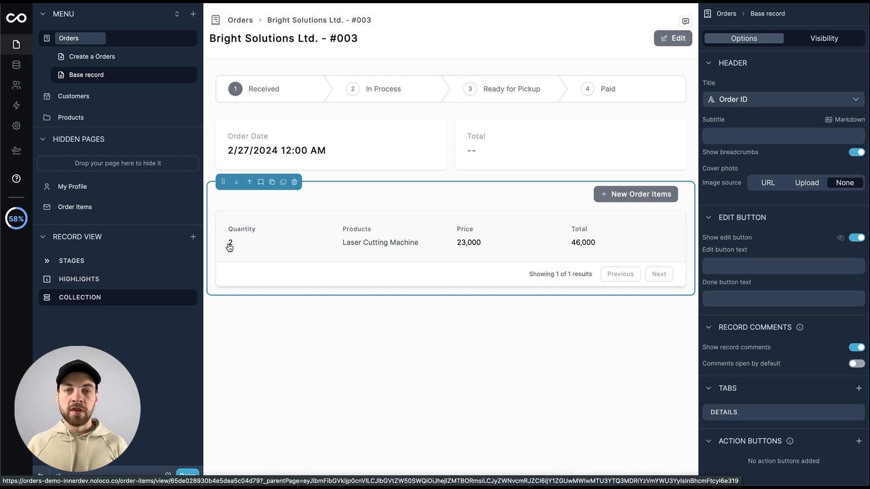
pyautogui.moveTo(247, 245)
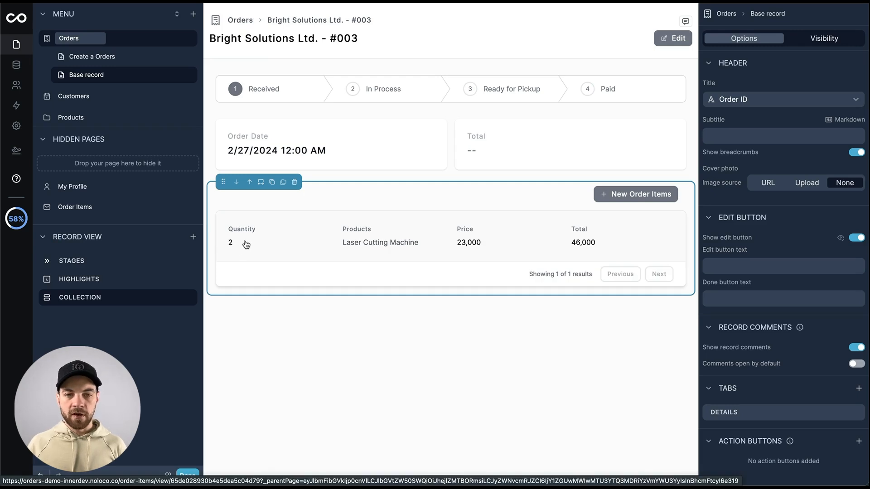
pyautogui.moveTo(461, 252)
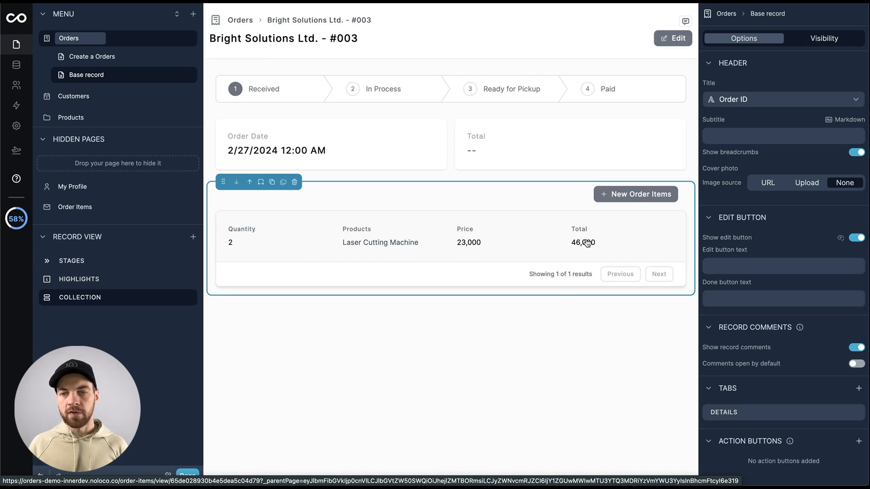
# Enable and configure Link to Orders on the item form, then add 1 Robotic Assembly Arm.
pyautogui.click(635, 194)
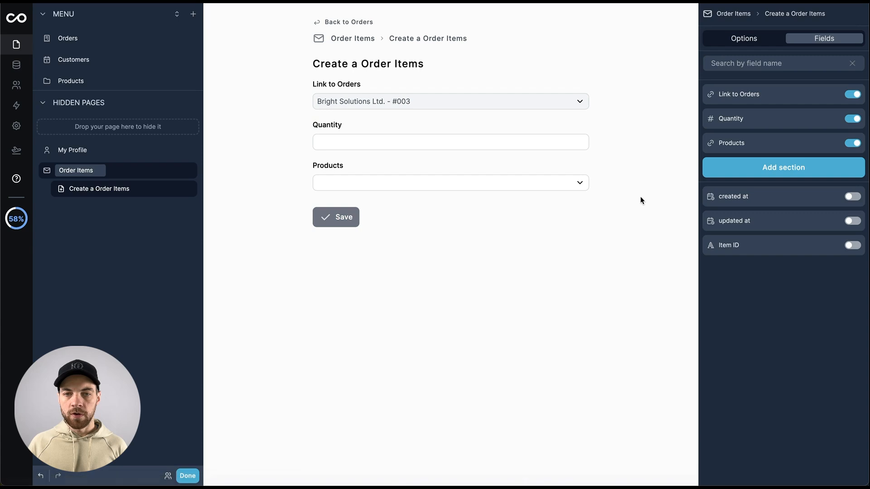
pyautogui.moveTo(332, 89)
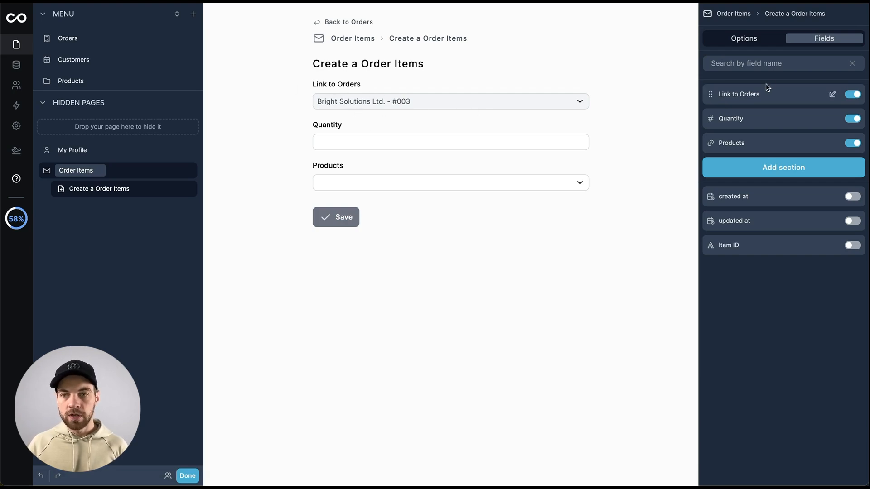
pyautogui.click(832, 94)
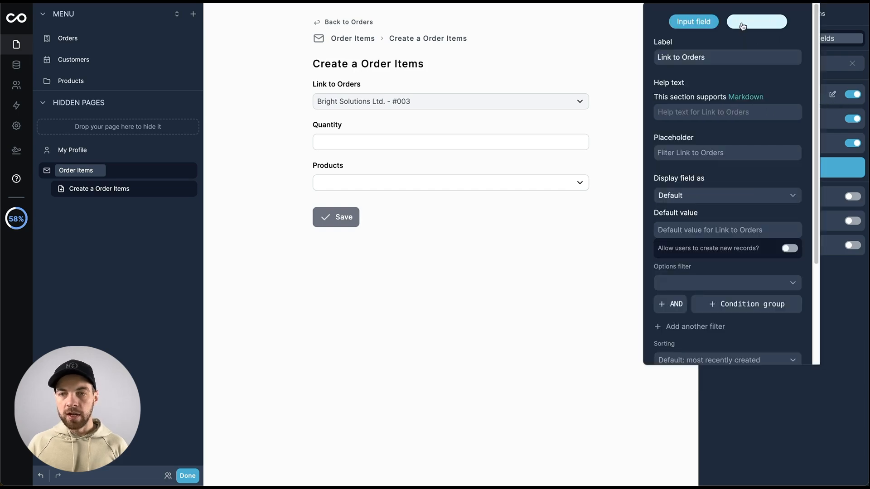
pyautogui.click(755, 21)
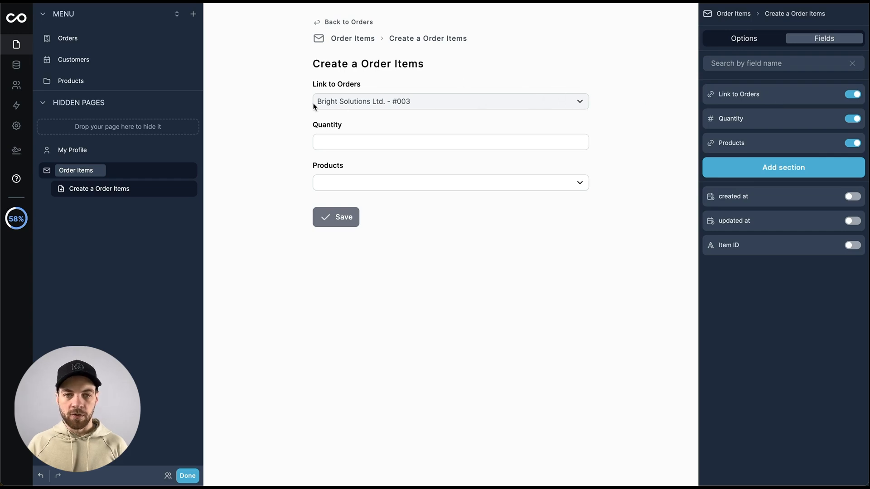
pyautogui.moveTo(282, 121)
pyautogui.write('1')
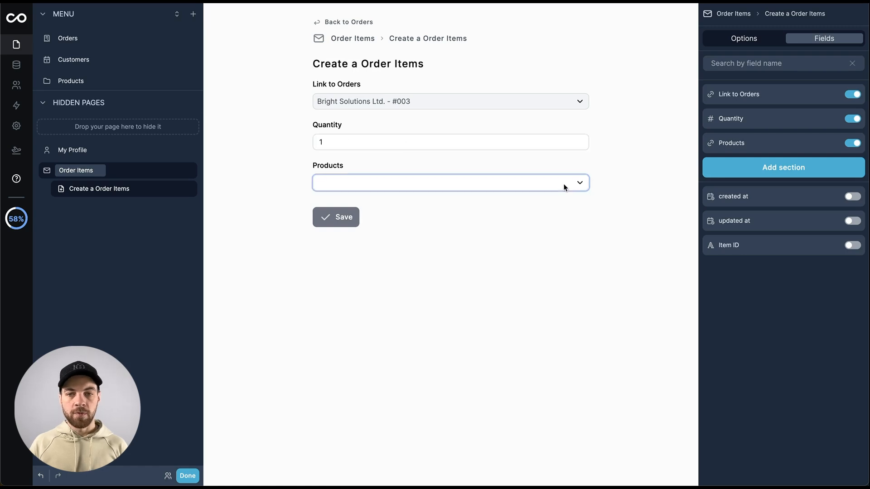
pyautogui.click(449, 182)
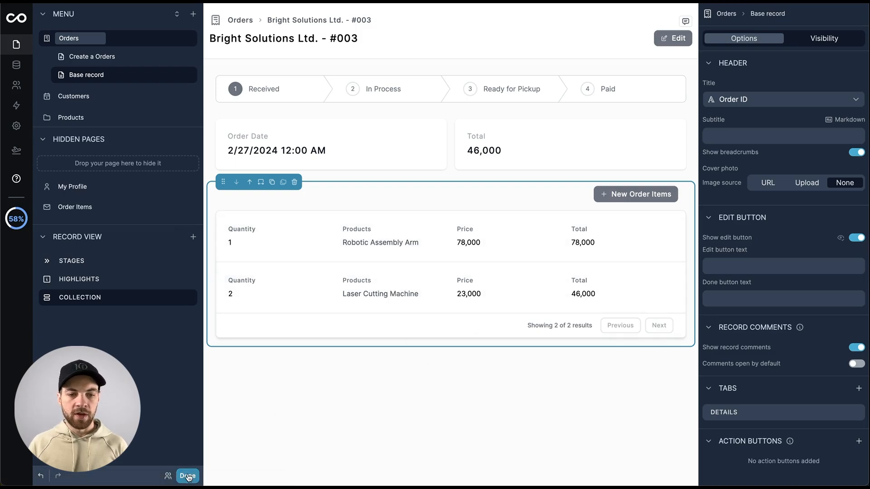
pyautogui.click(188, 476)
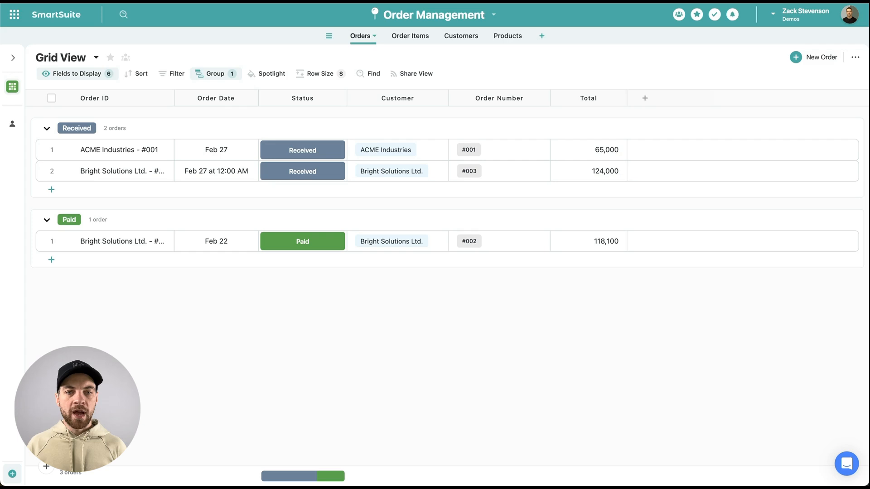
pyautogui.moveTo(560, 190)
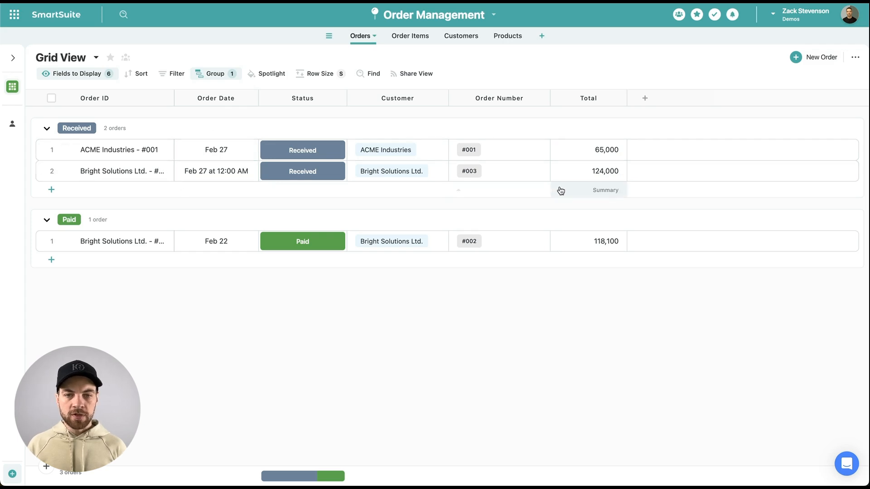
pyautogui.click(122, 171)
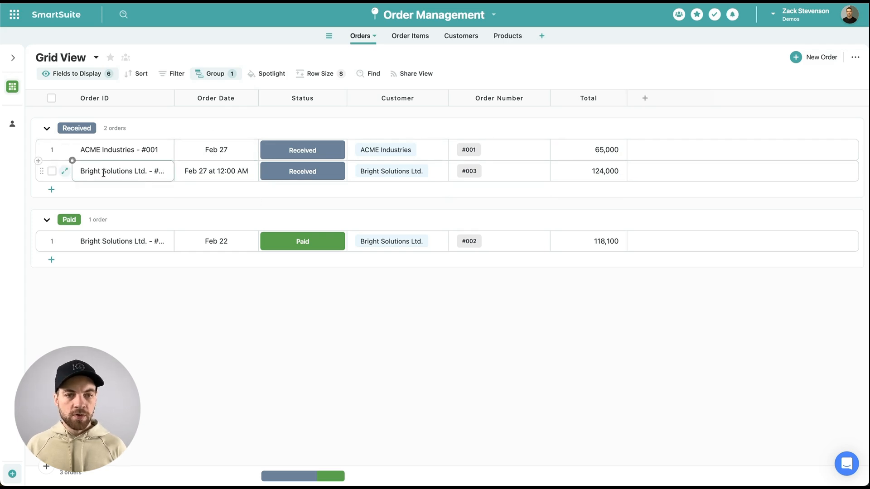
pyautogui.click(498, 171)
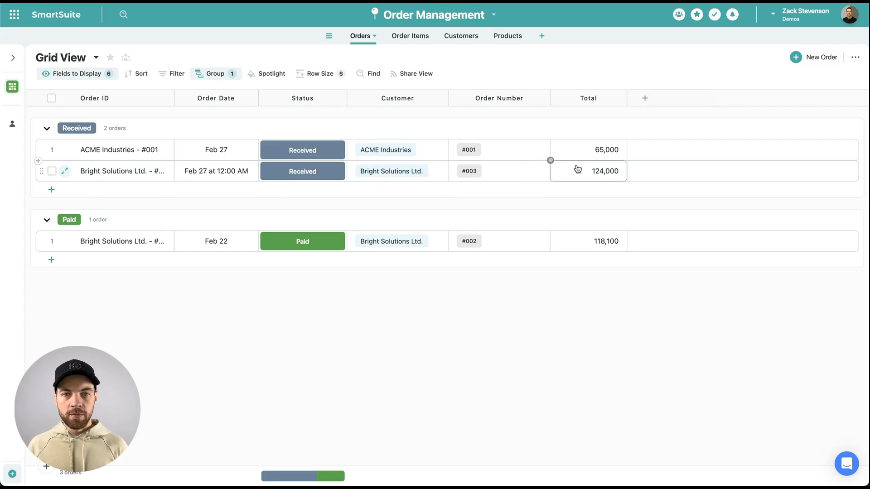
pyautogui.click(404, 35)
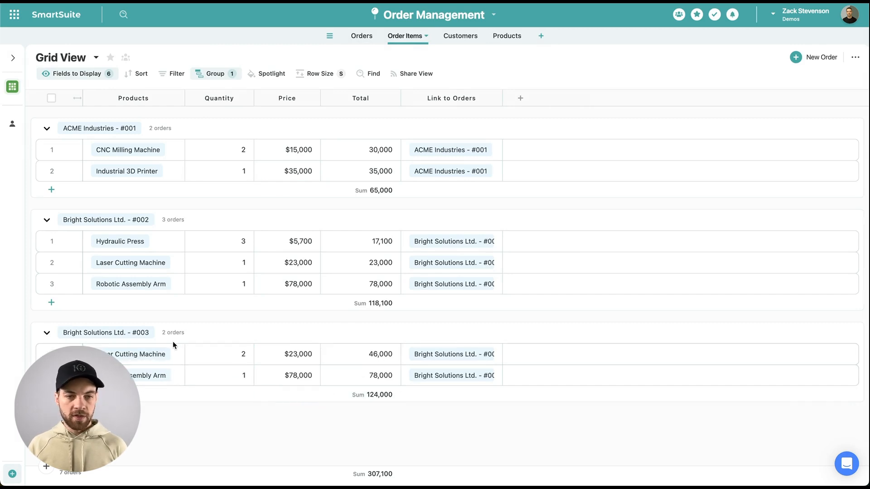
pyautogui.moveTo(373, 45)
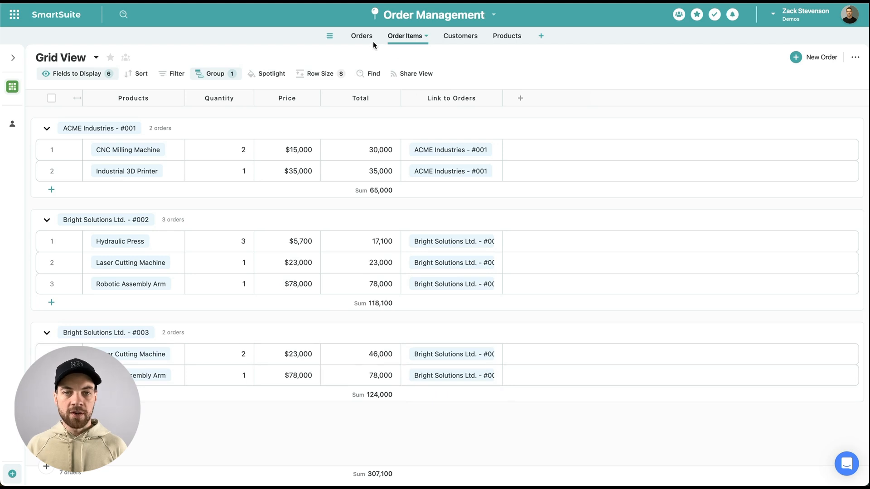
pyautogui.click(359, 35)
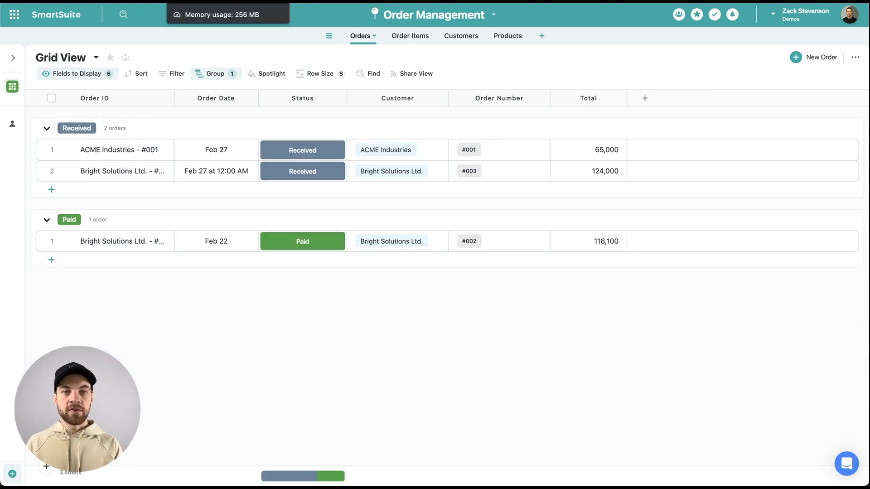
# In the live app, set order #003 to In Process and return to the Orders board.
pyautogui.click(122, 171)
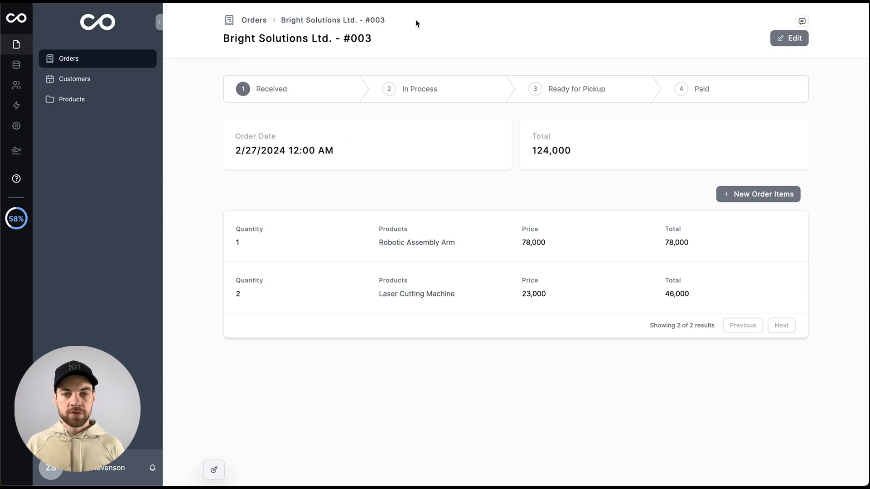
pyautogui.click(388, 89)
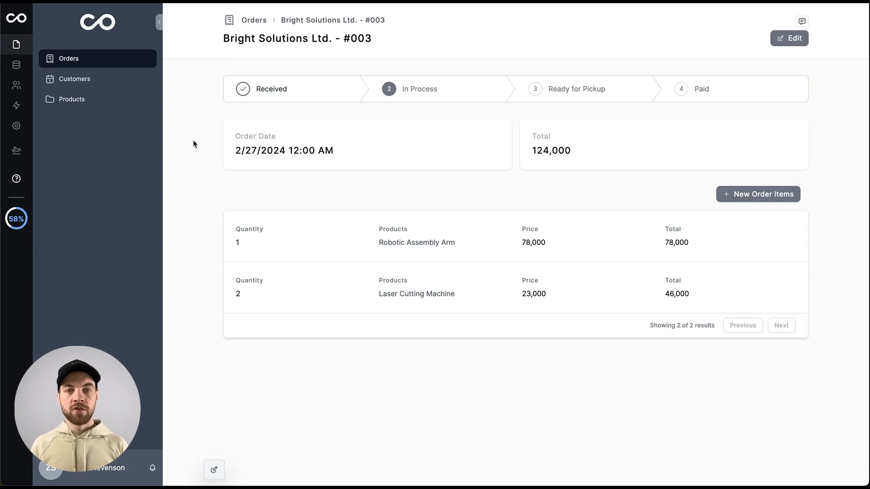
pyautogui.click(254, 20)
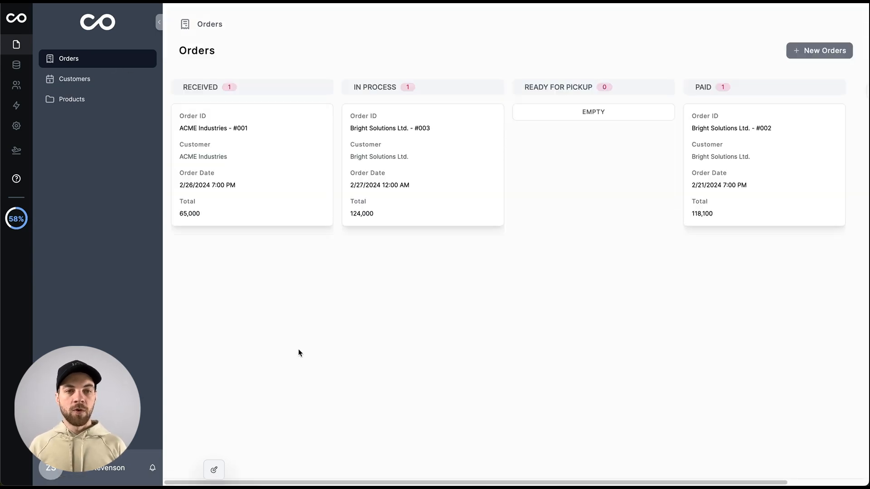